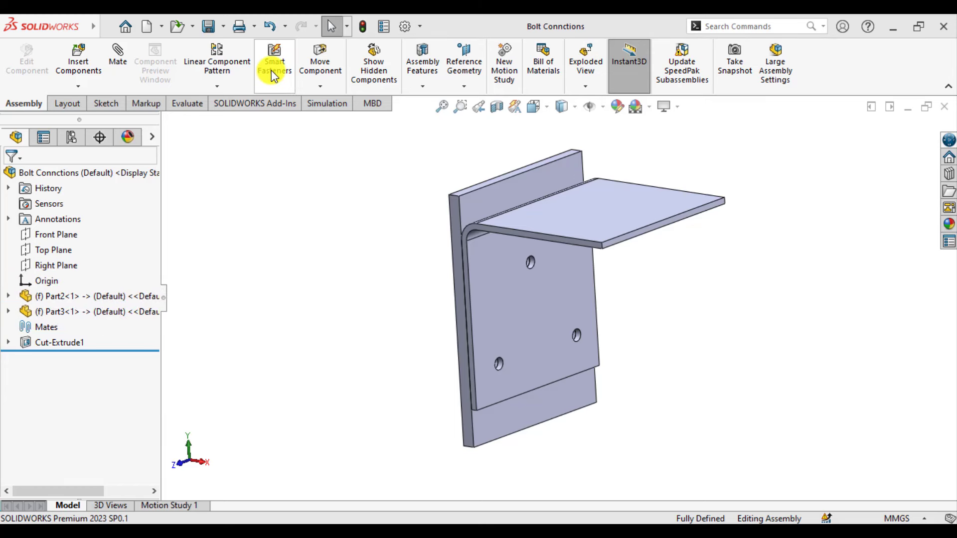
pyautogui.moveTo(274, 66)
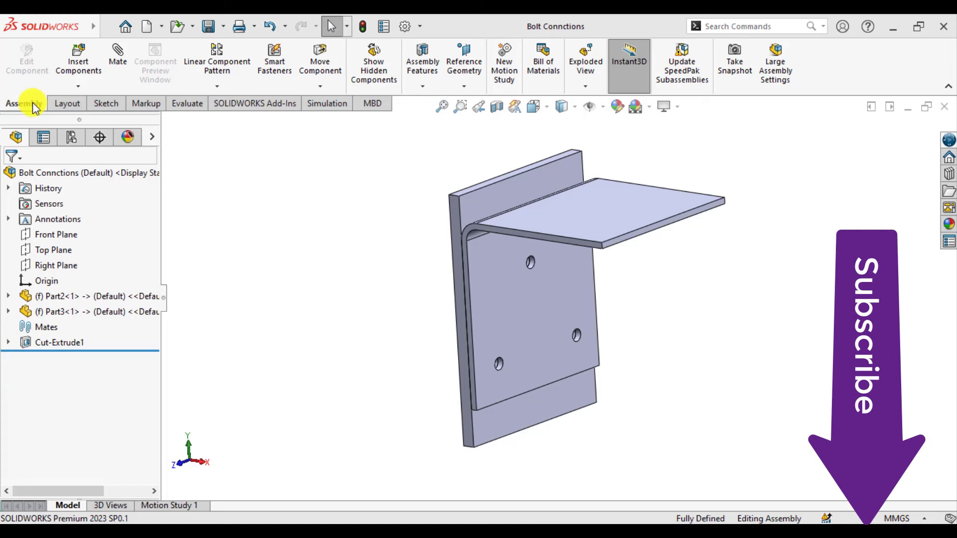
pyautogui.moveTo(427, 408)
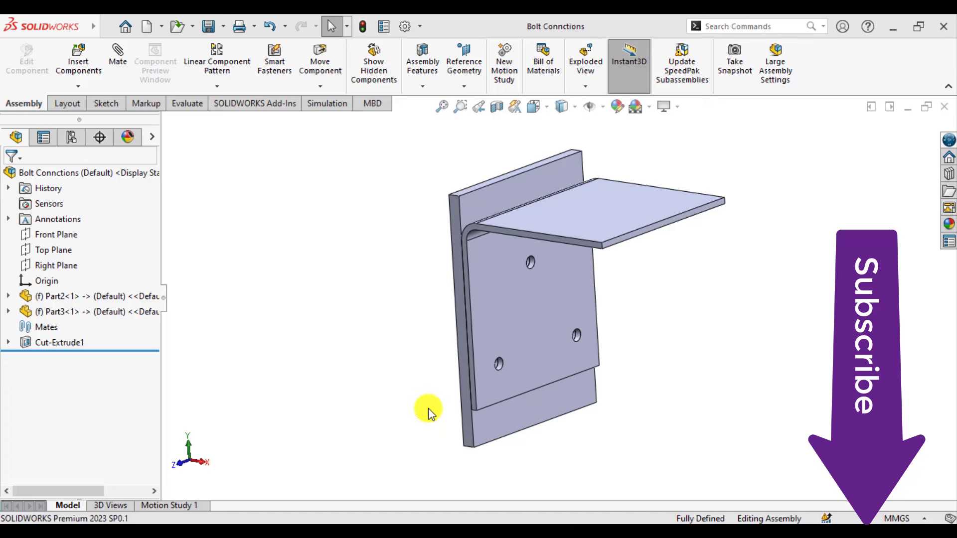
pyautogui.moveTo(399, 317)
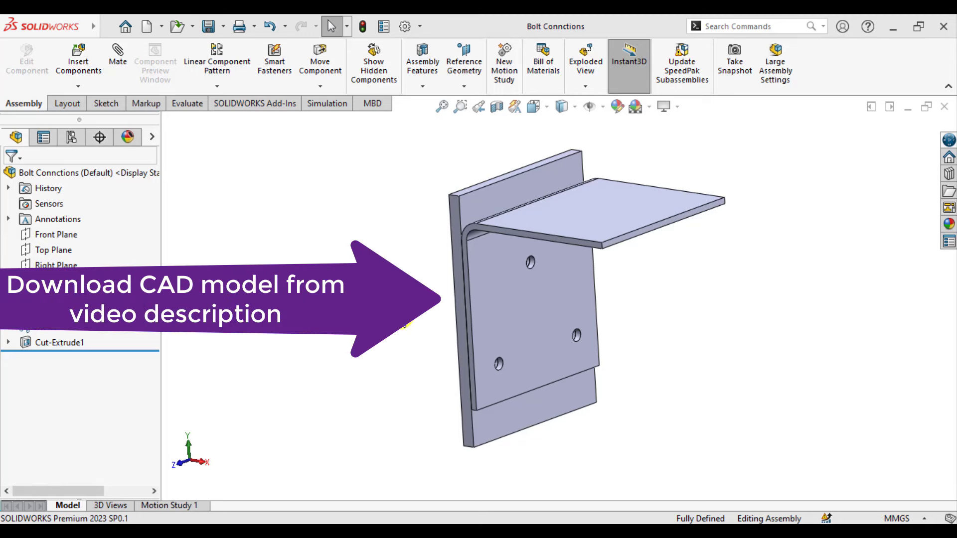
# Dismiss the Smart Fasteners Toolbox error and enable the Toolbox add-in from the Design Library
pyautogui.click(274, 61)
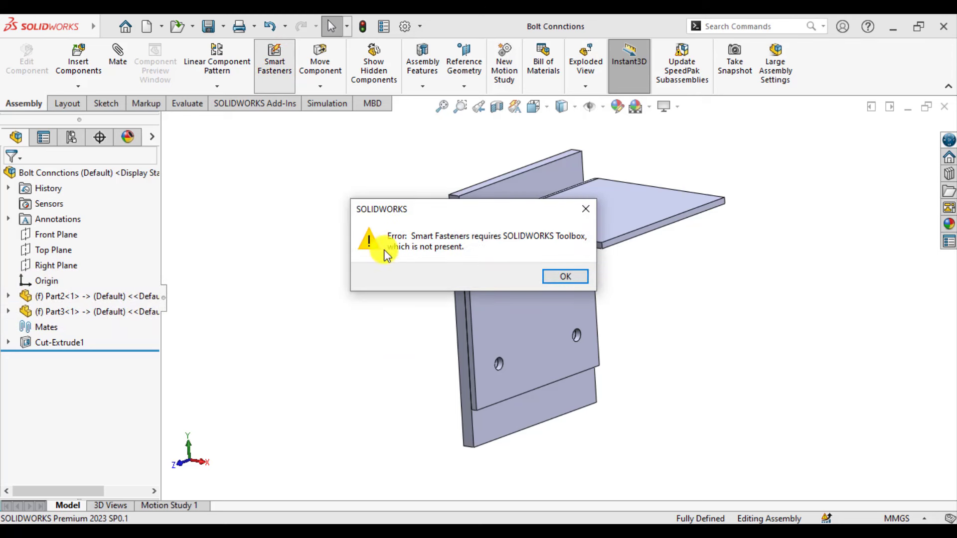
pyautogui.moveTo(477, 251)
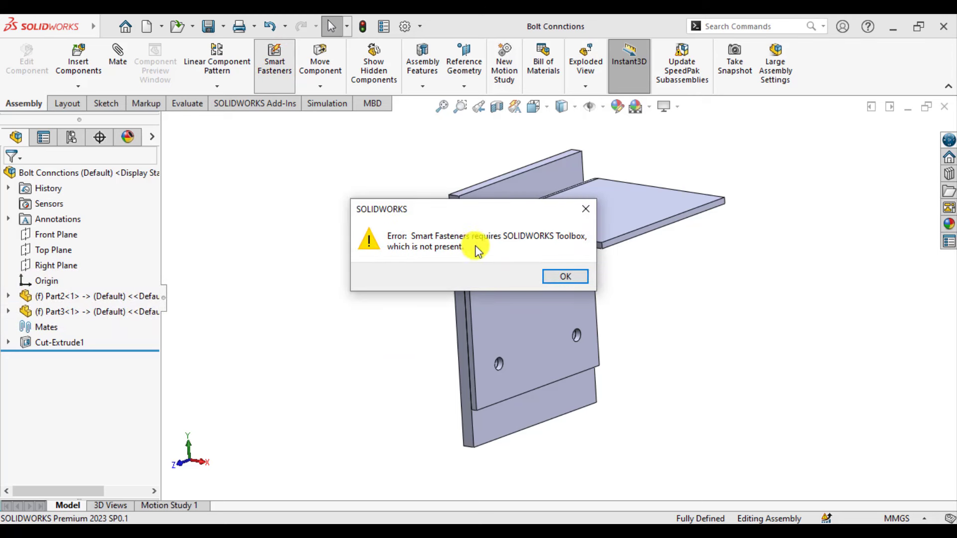
pyautogui.moveTo(516, 256)
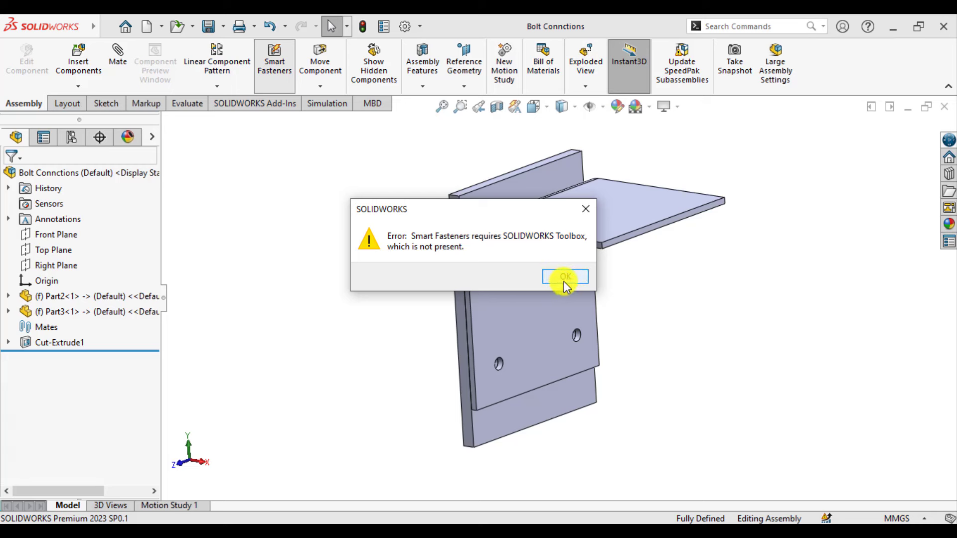
pyautogui.click(564, 276)
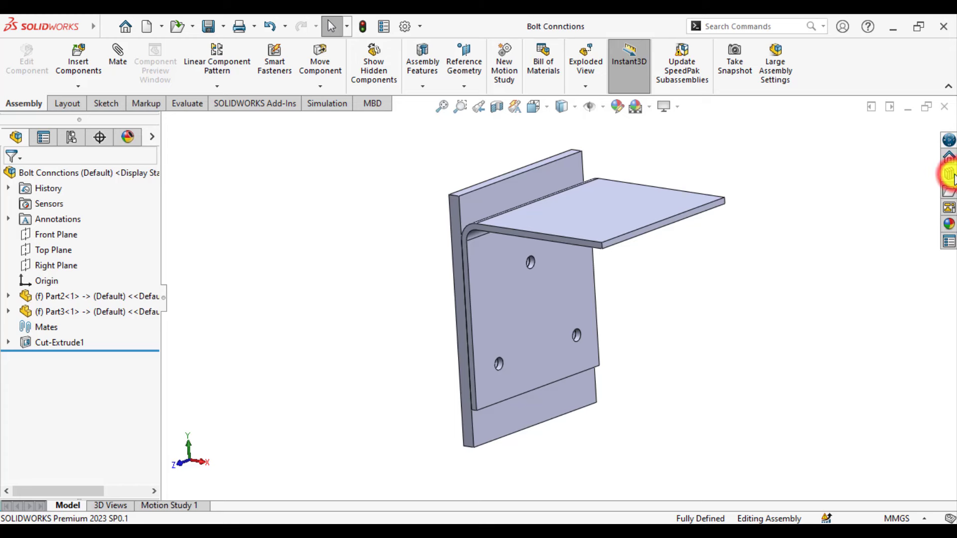
pyautogui.click(946, 172)
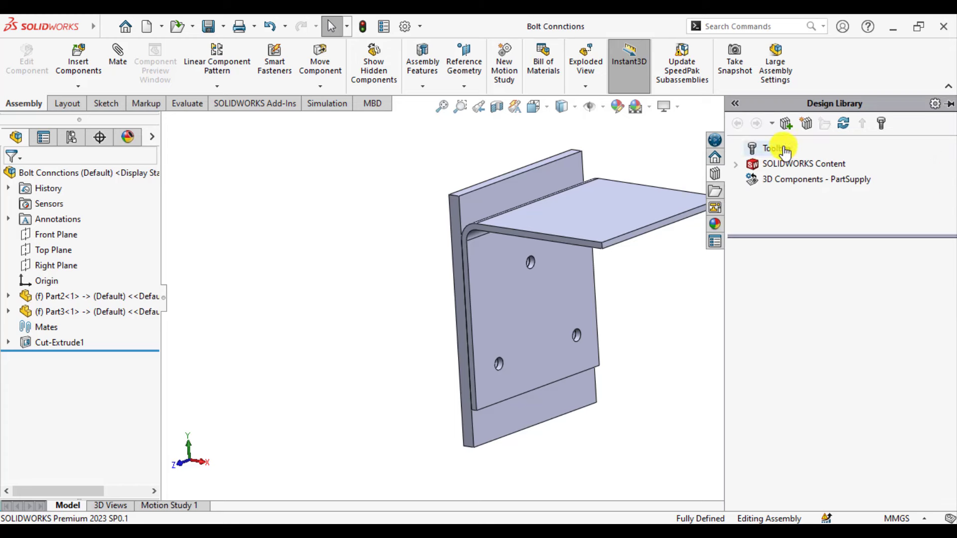
pyautogui.click(776, 148)
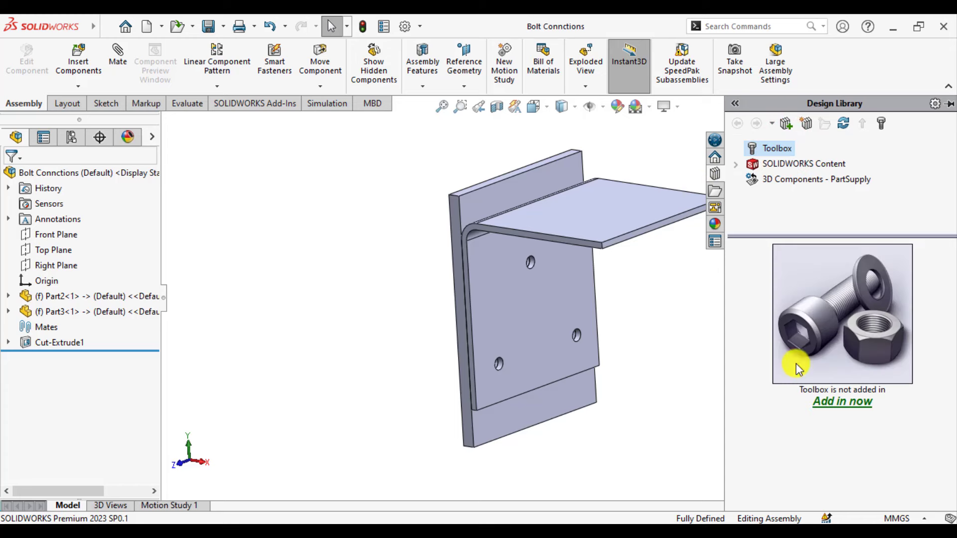
pyautogui.click(841, 401)
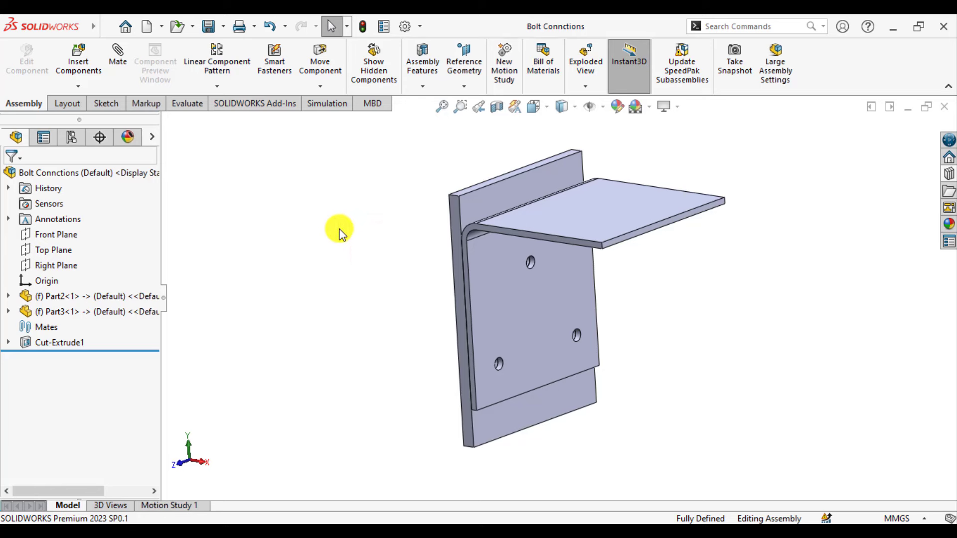
# Run Smart Fasteners and Populate All holes with 3/4-16 socket head cap screws
pyautogui.click(274, 61)
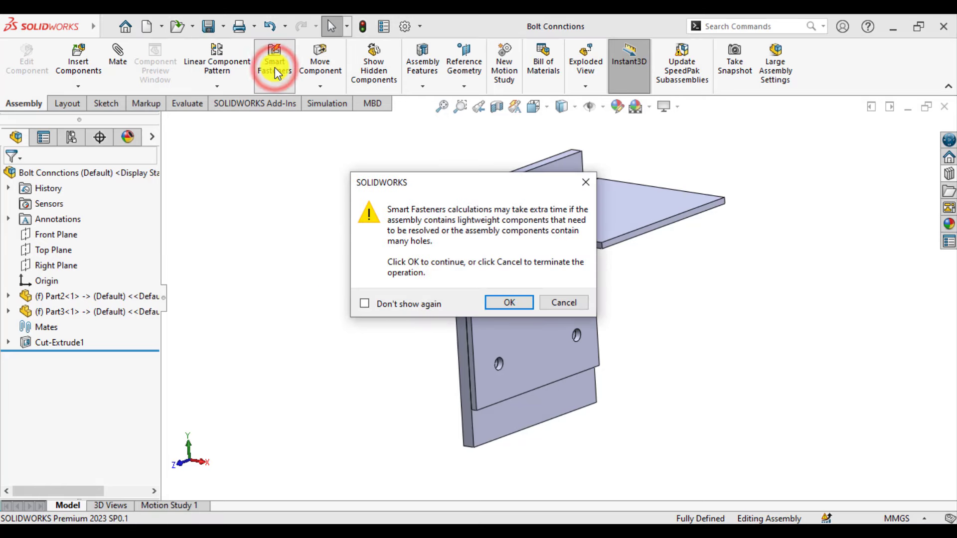
pyautogui.click(364, 303)
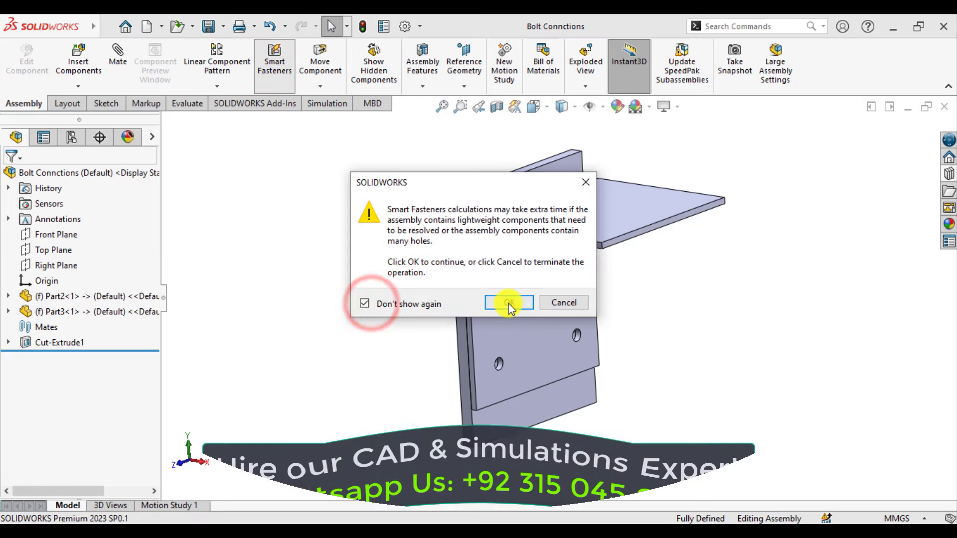
pyautogui.click(508, 303)
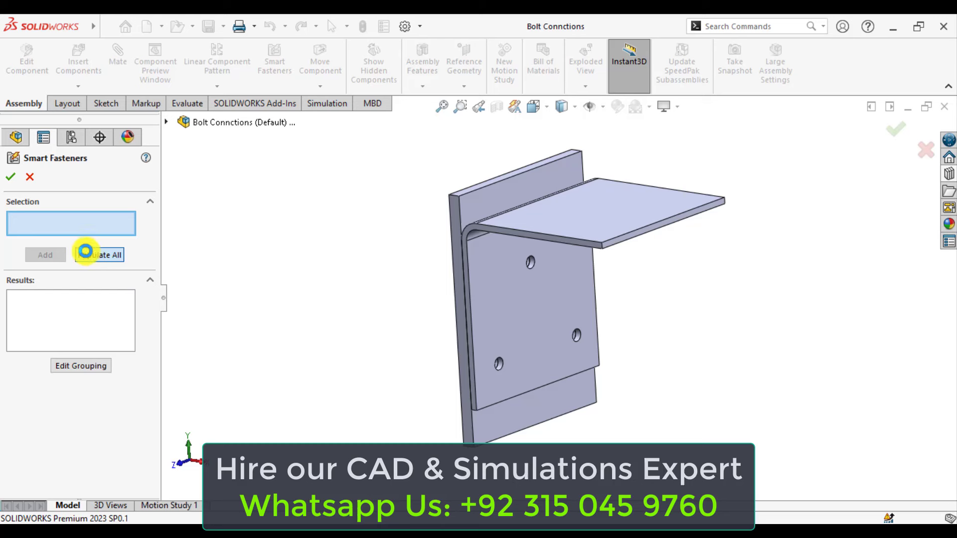
pyautogui.click(105, 254)
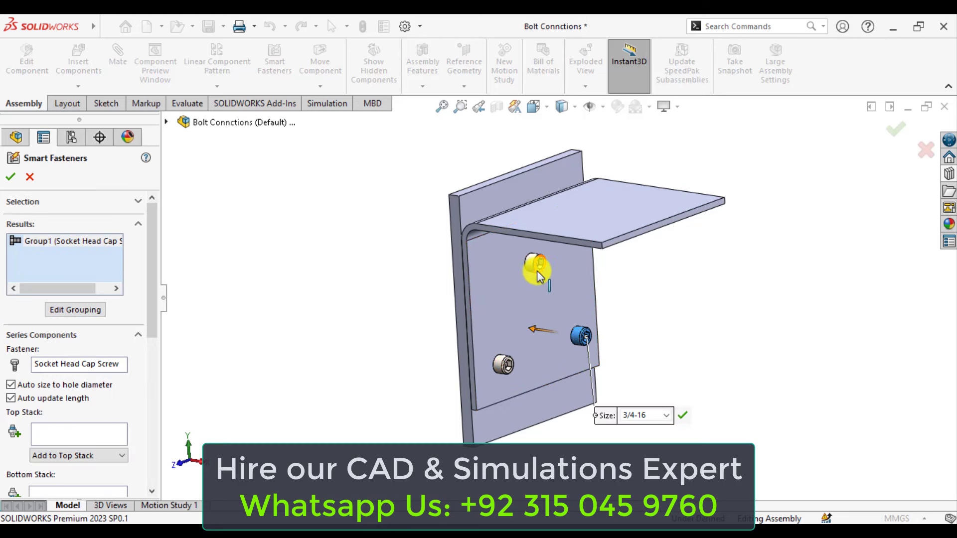
pyautogui.moveTo(537, 268)
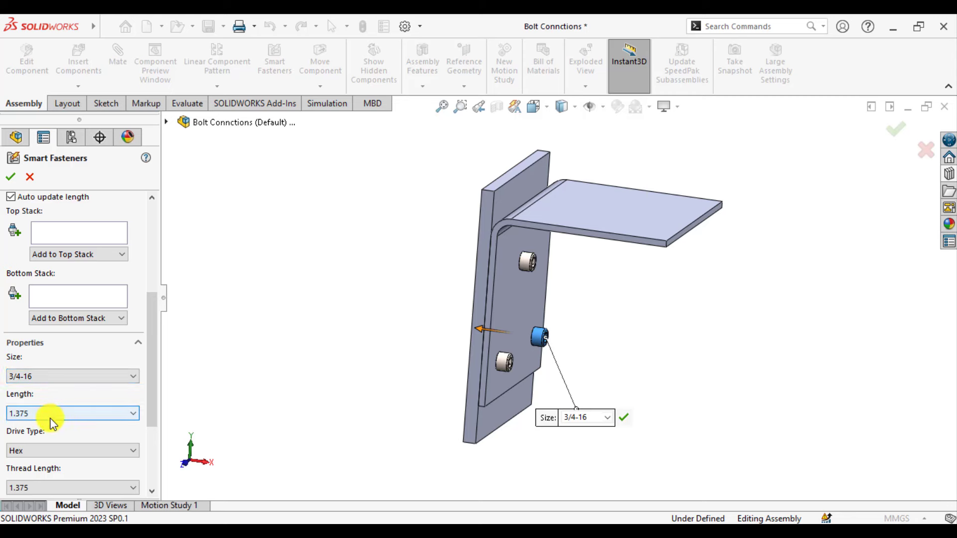
pyautogui.moveTo(53, 436)
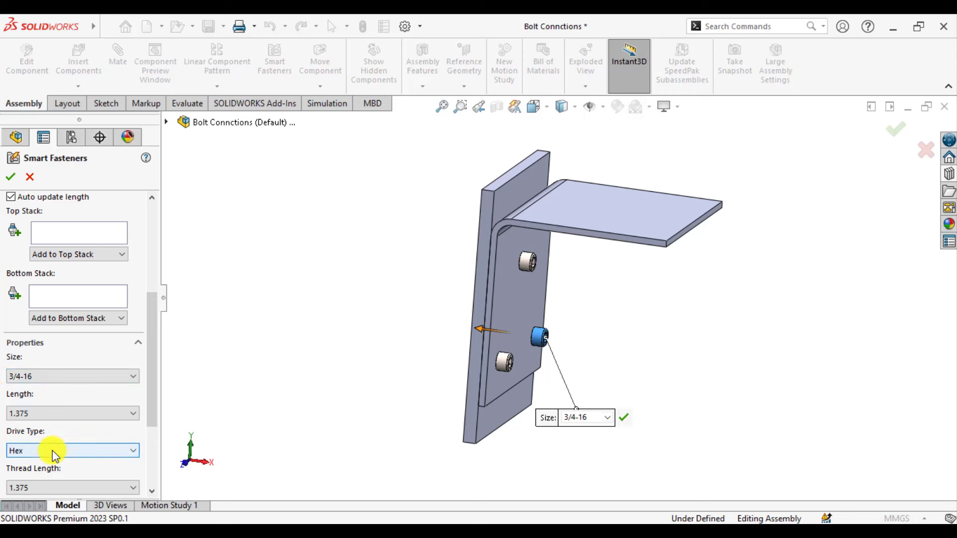
# Set the screw length to 1.5, accept disabling auto length update, and commit Smart Fastener1
pyautogui.click(132, 412)
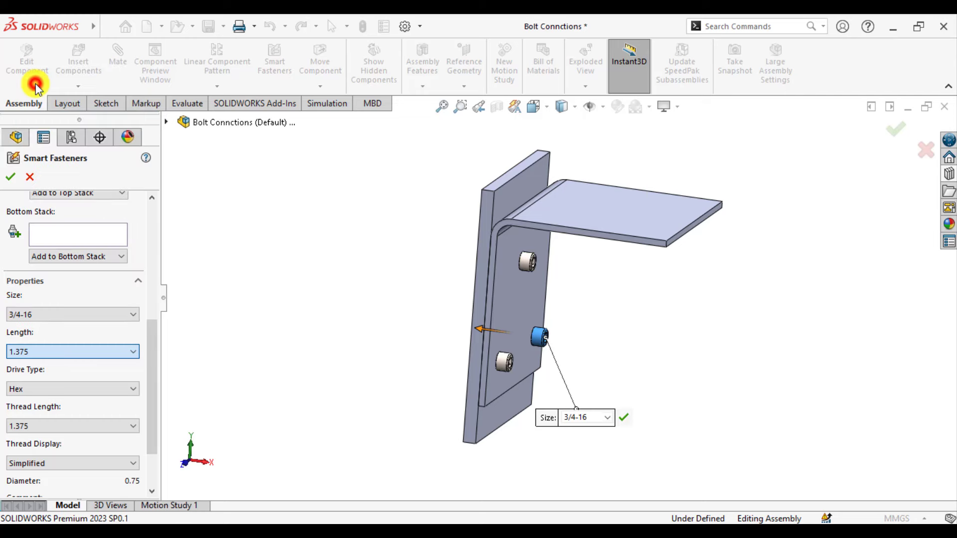
pyautogui.click(72, 352)
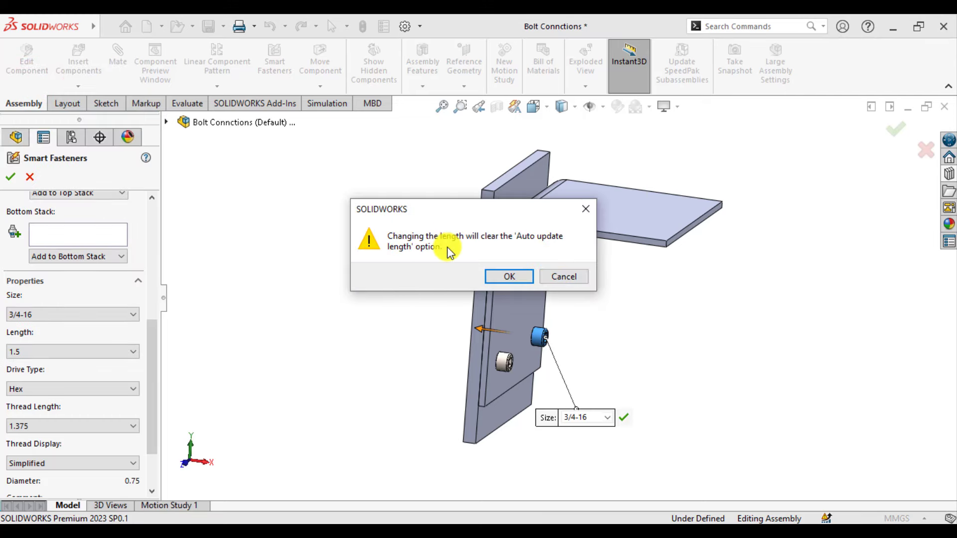
pyautogui.moveTo(420, 249)
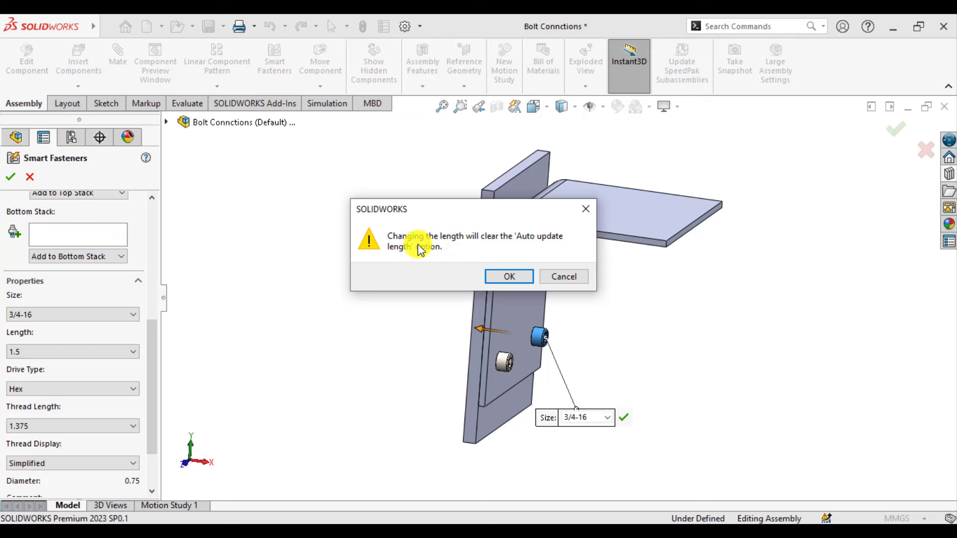
pyautogui.click(508, 276)
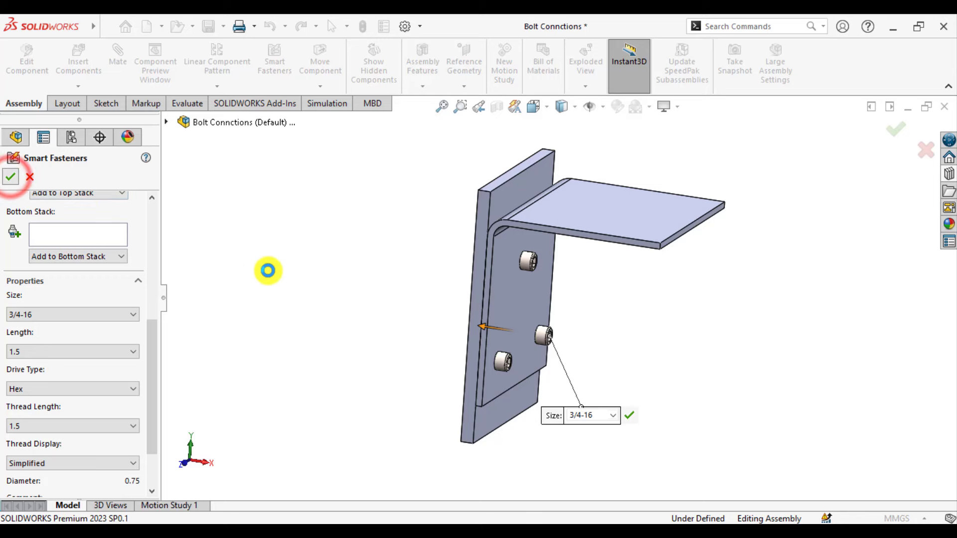
pyautogui.click(10, 178)
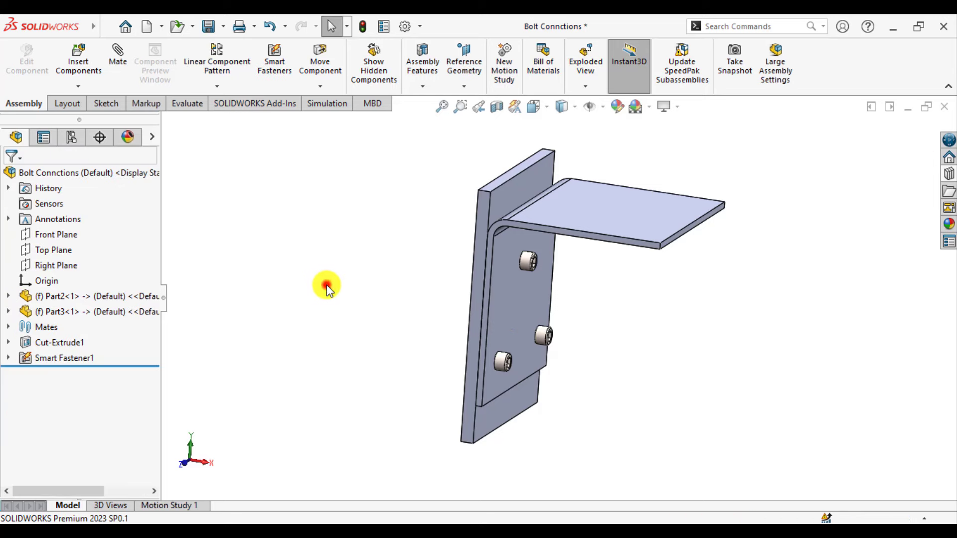
# Orbit the bracket to view the three screw heads from the front
pyautogui.moveTo(327, 287); pyautogui.dragTo(599, 292)
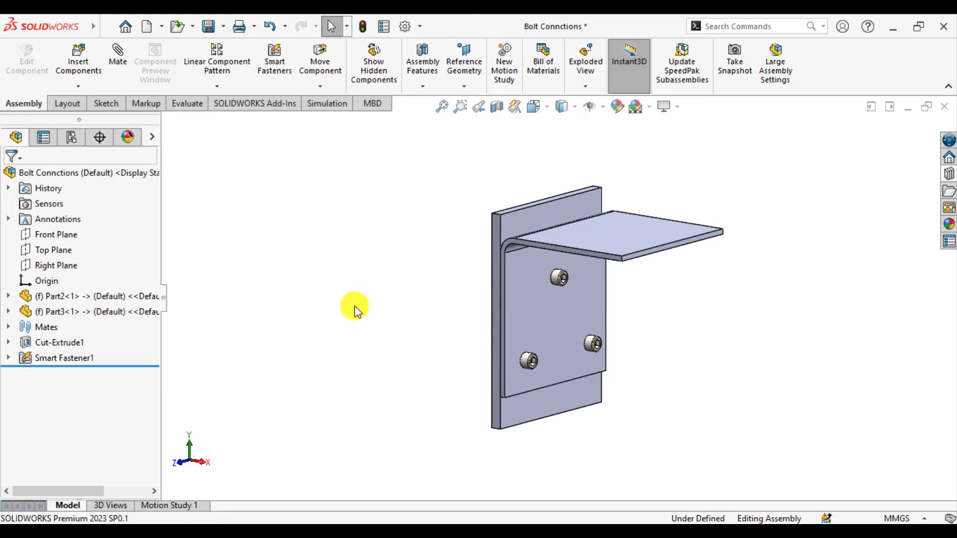
pyautogui.moveTo(454, 275)
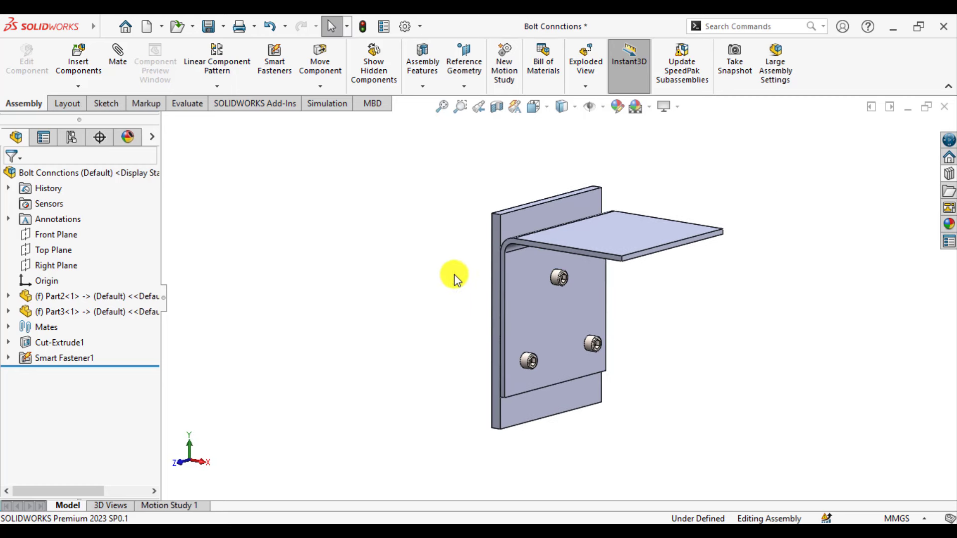
pyautogui.moveTo(396, 252)
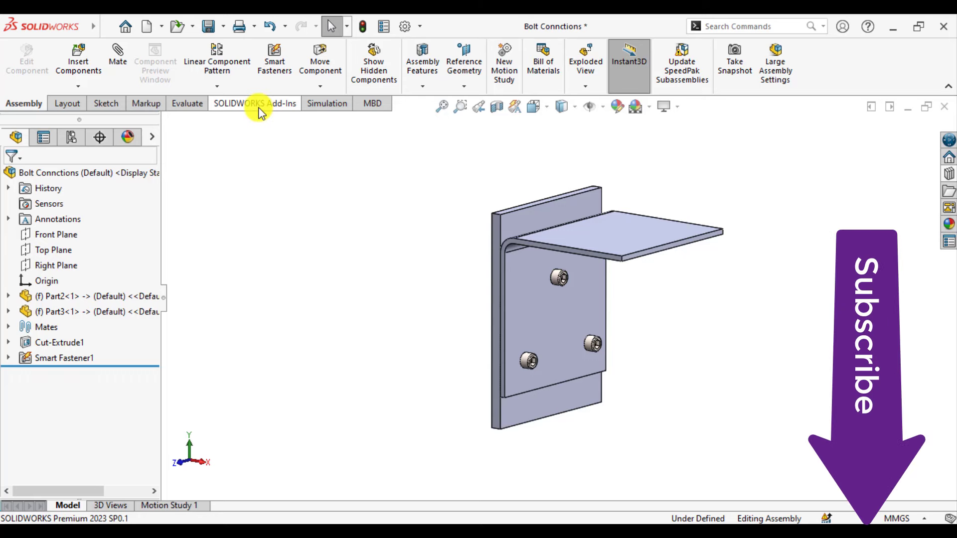
pyautogui.moveTo(327, 102)
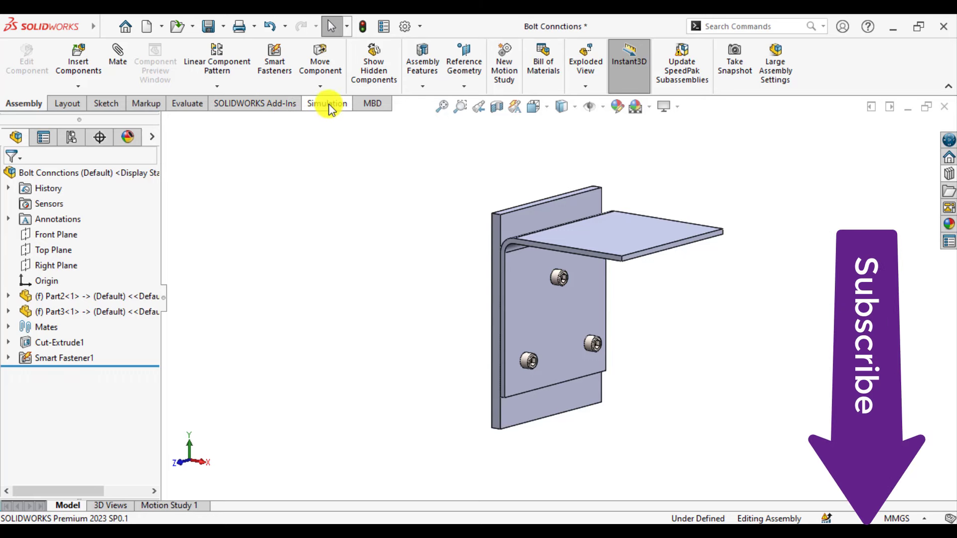
# Create a new static Simulation study named 'Bolt Analysis'
pyautogui.click(327, 103)
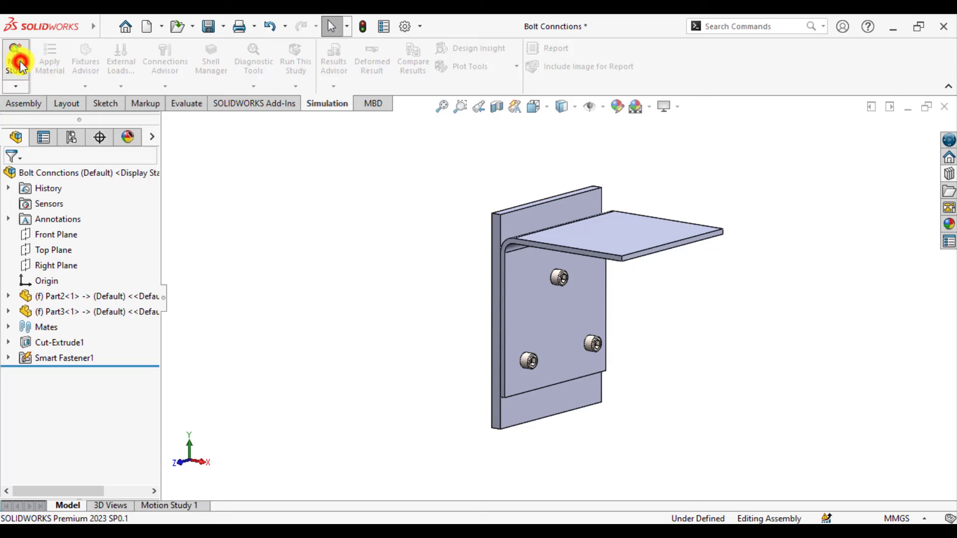
pyautogui.click(16, 58)
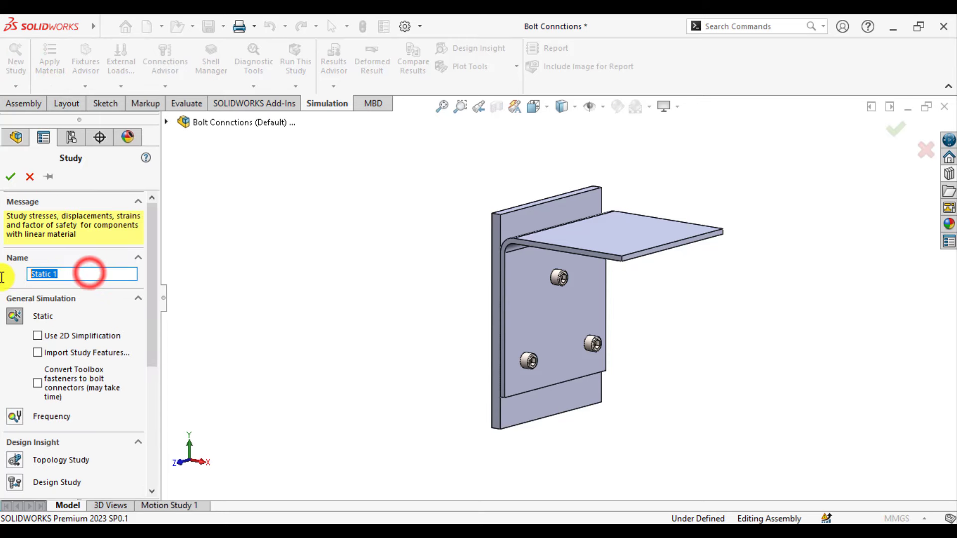
pyautogui.write('B')
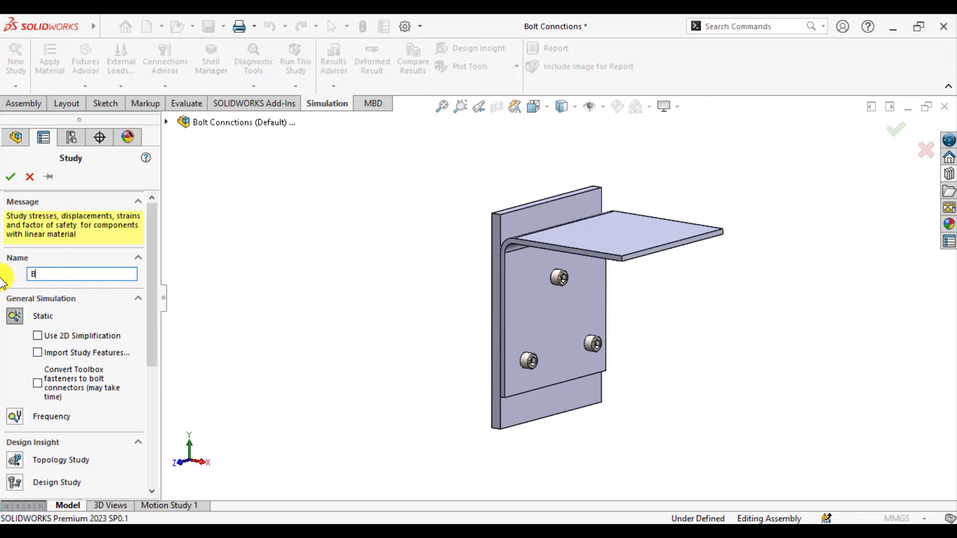
pyautogui.write('olt')
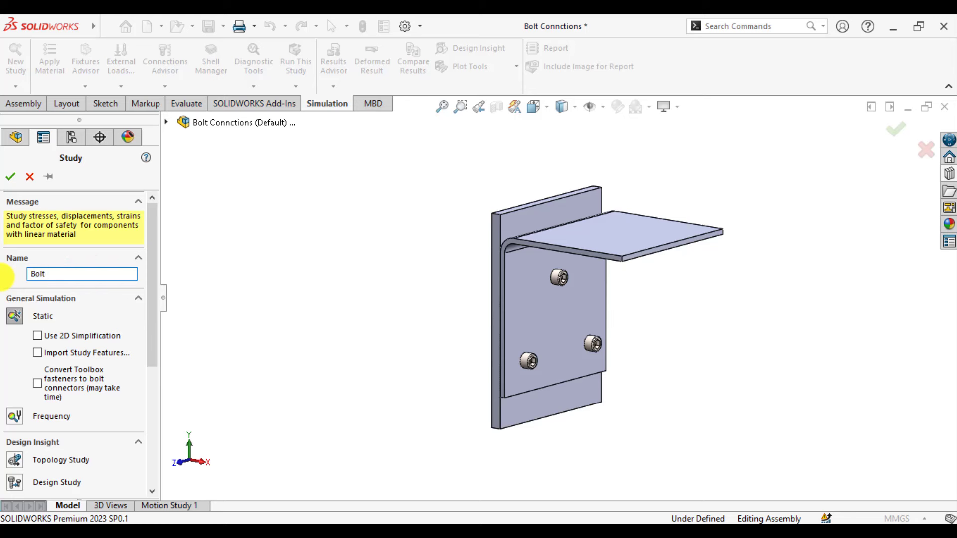
pyautogui.write('Analysis')
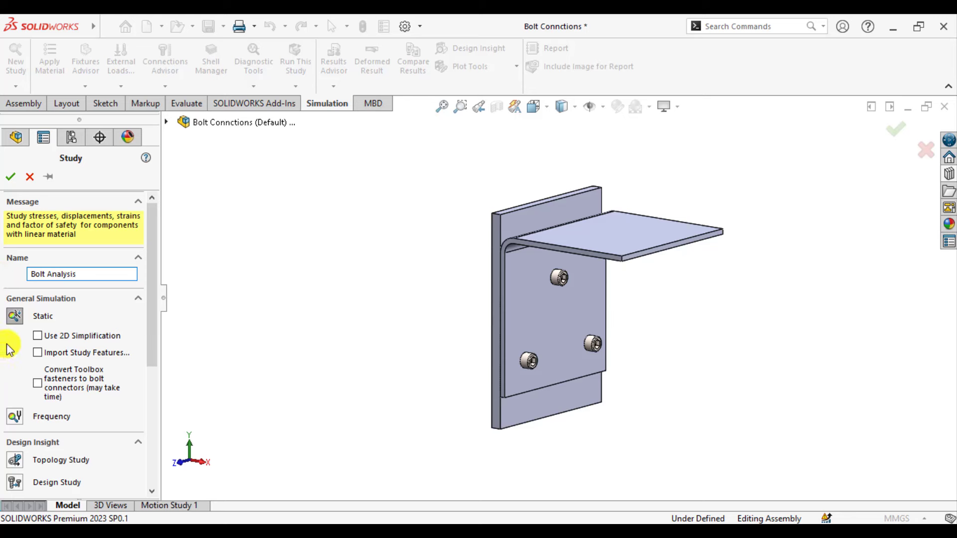
pyautogui.moveTo(9, 331)
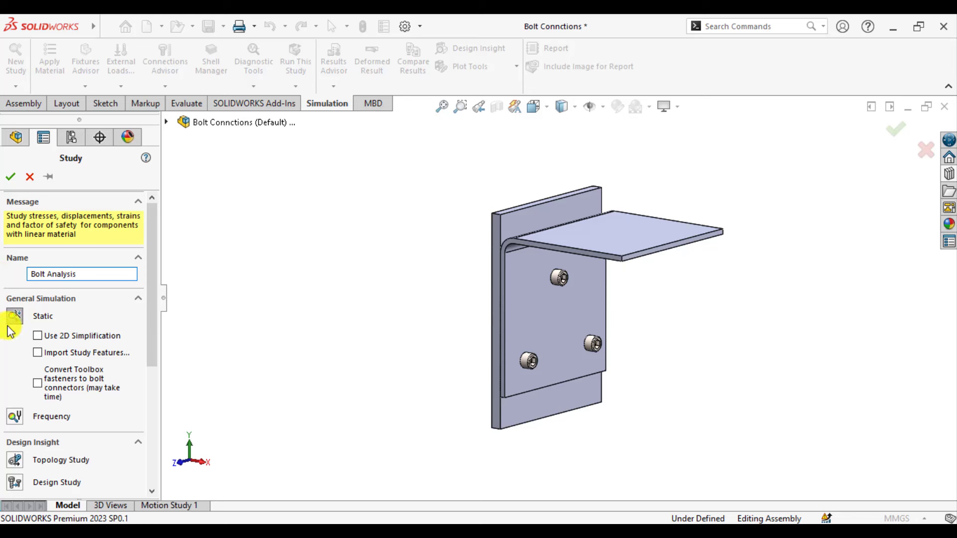
pyautogui.click(10, 176)
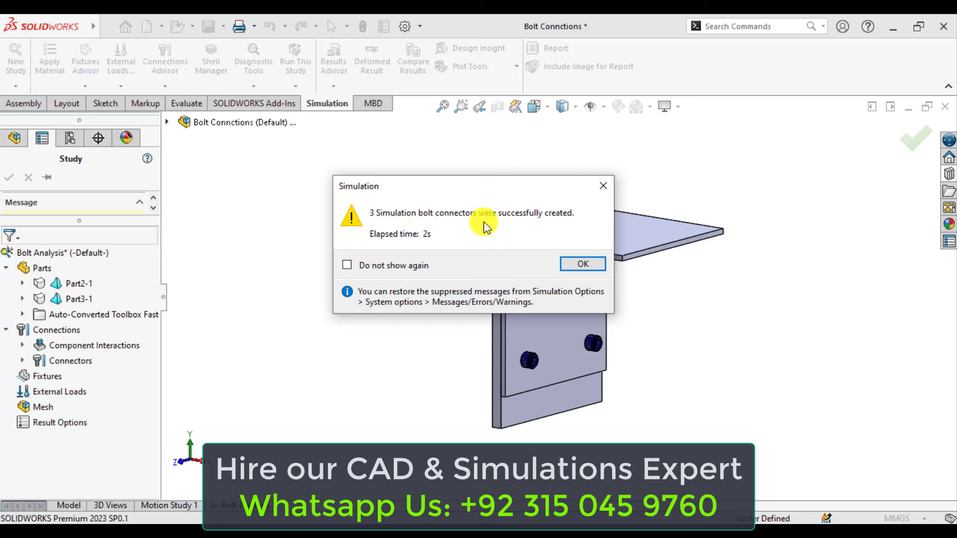
pyautogui.moveTo(564, 223)
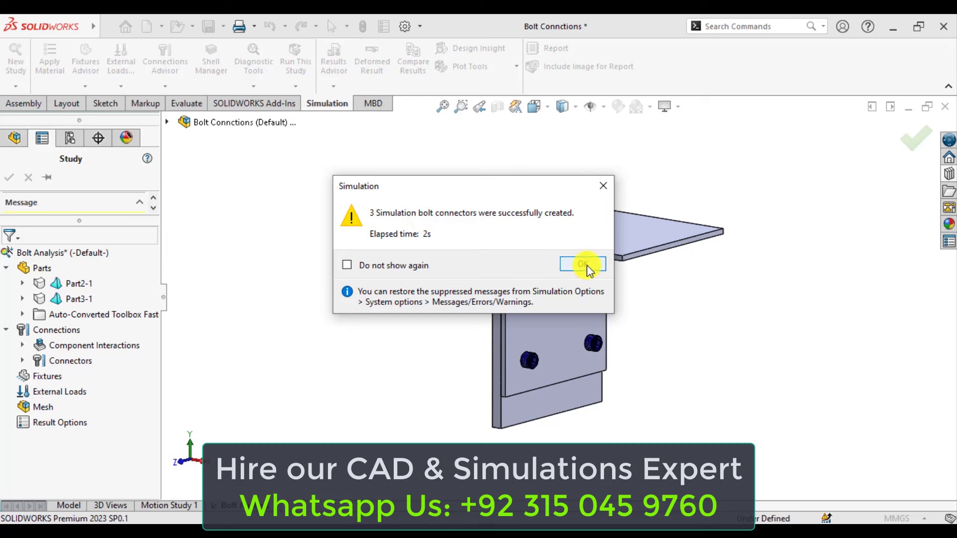
# Acknowledge the notice that three bolt connectors were created
pyautogui.click(581, 264)
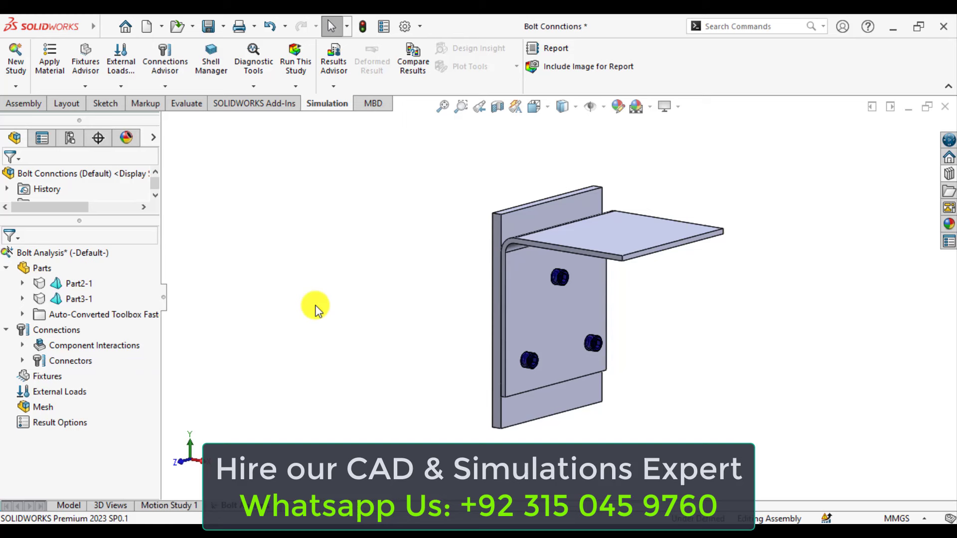
# Assign AISI 304 steel to Part2-1 and Part3-1 via Apply/Edit Material
pyautogui.click(560, 254)
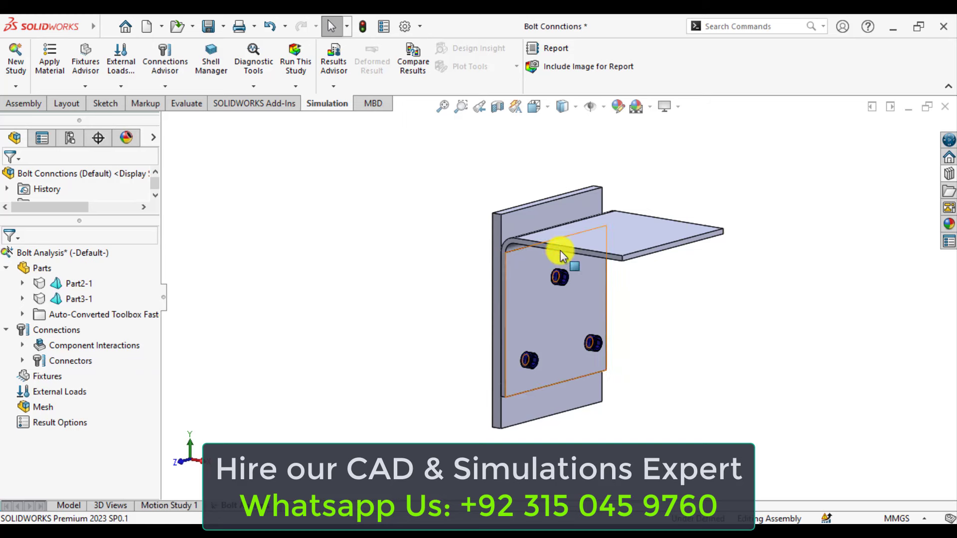
pyautogui.moveTo(526, 232)
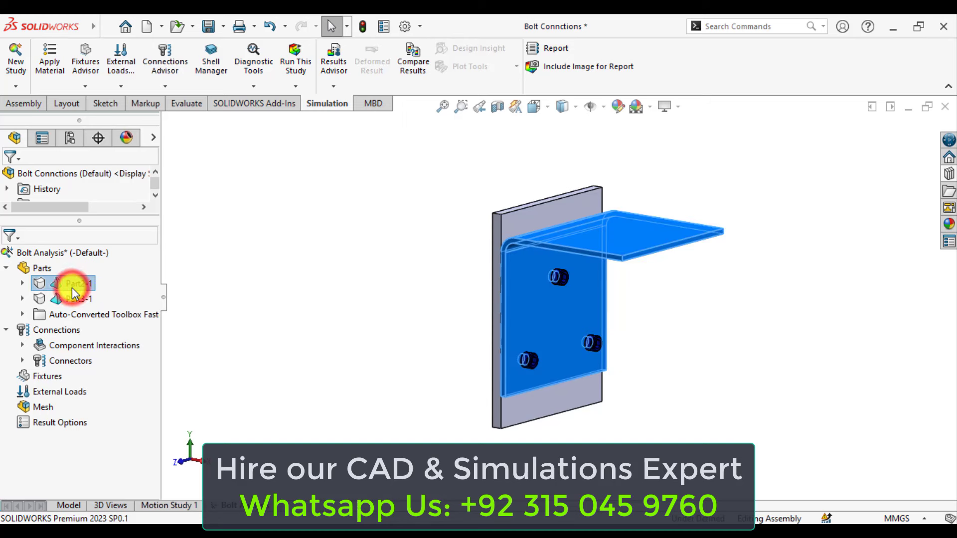
pyautogui.rightClick(72, 298)
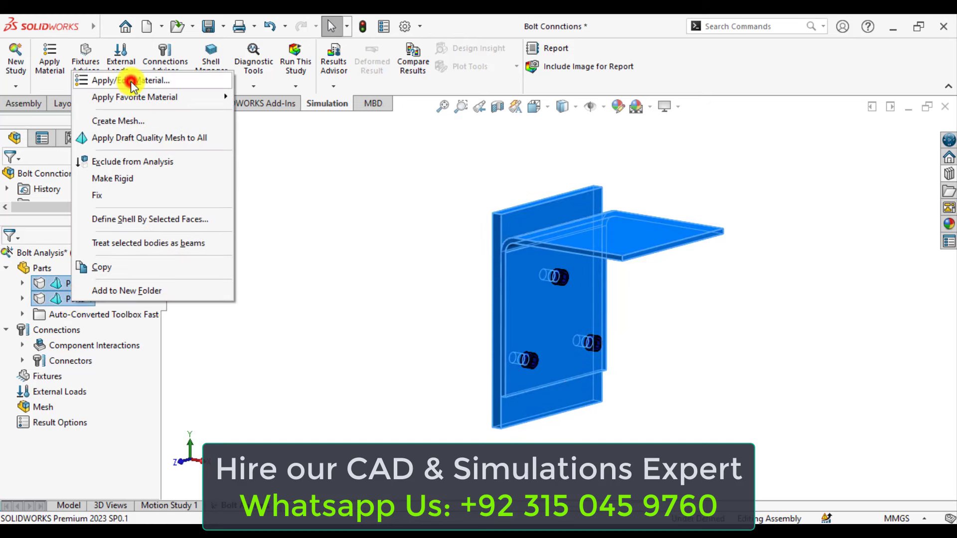
pyautogui.click(262, 249)
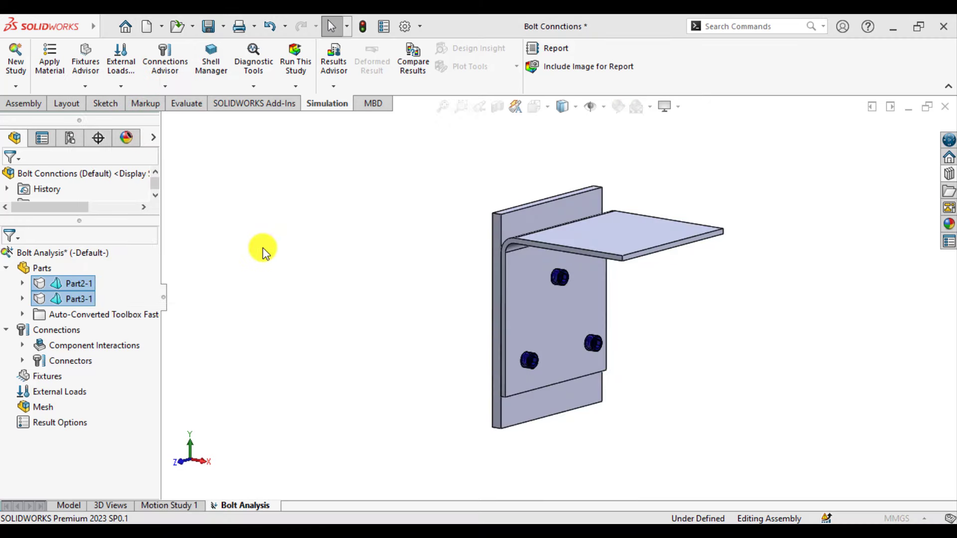
pyautogui.click(50, 57)
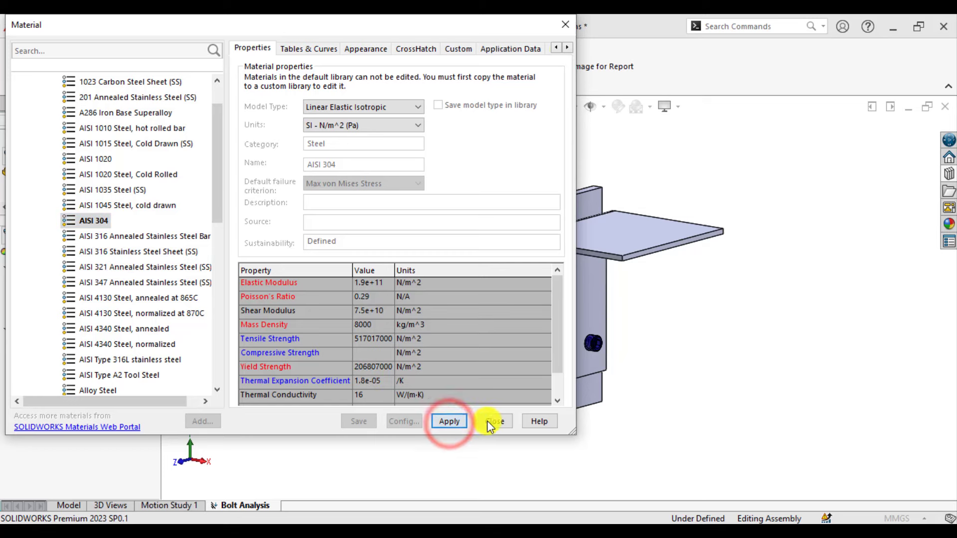
pyautogui.click(493, 421)
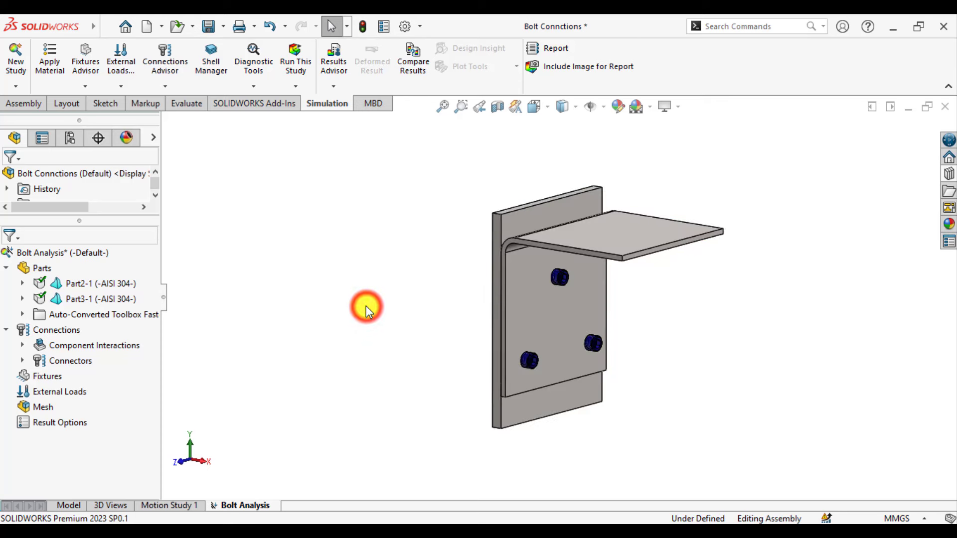
pyautogui.click(92, 299)
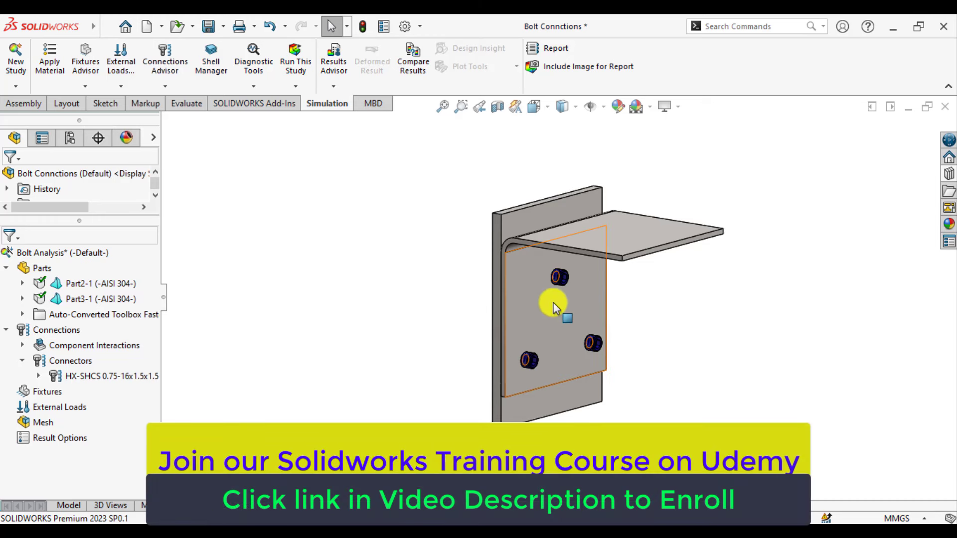
pyautogui.moveTo(599, 356)
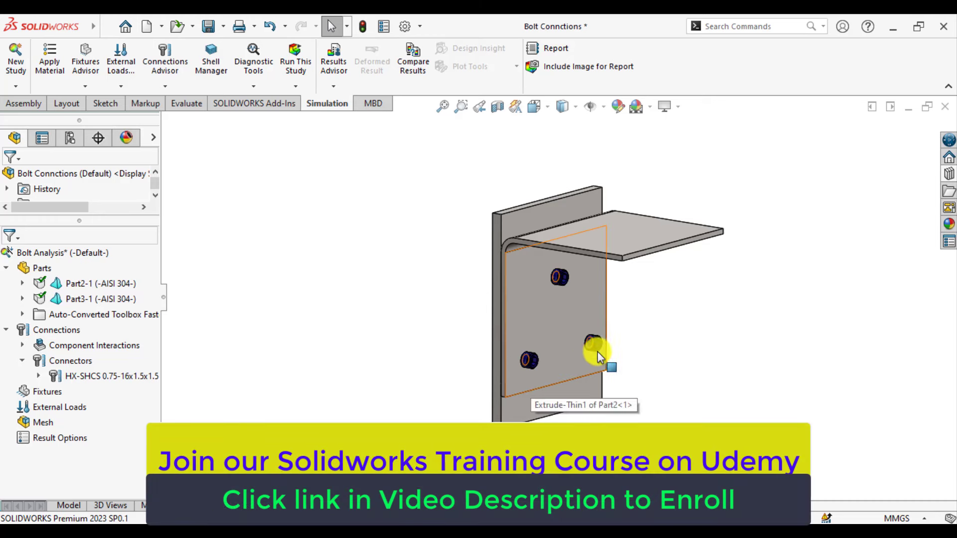
pyautogui.click(92, 376)
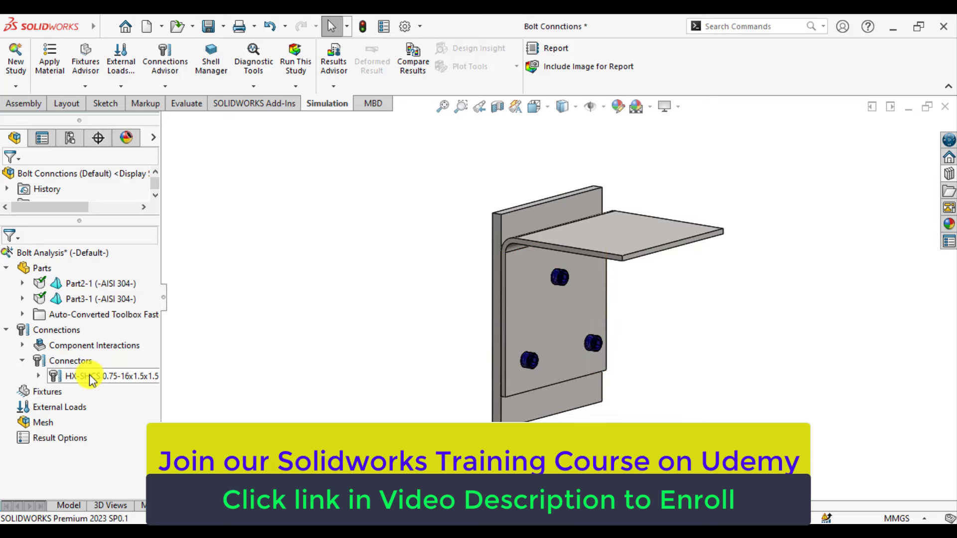
pyautogui.rightClick(86, 375)
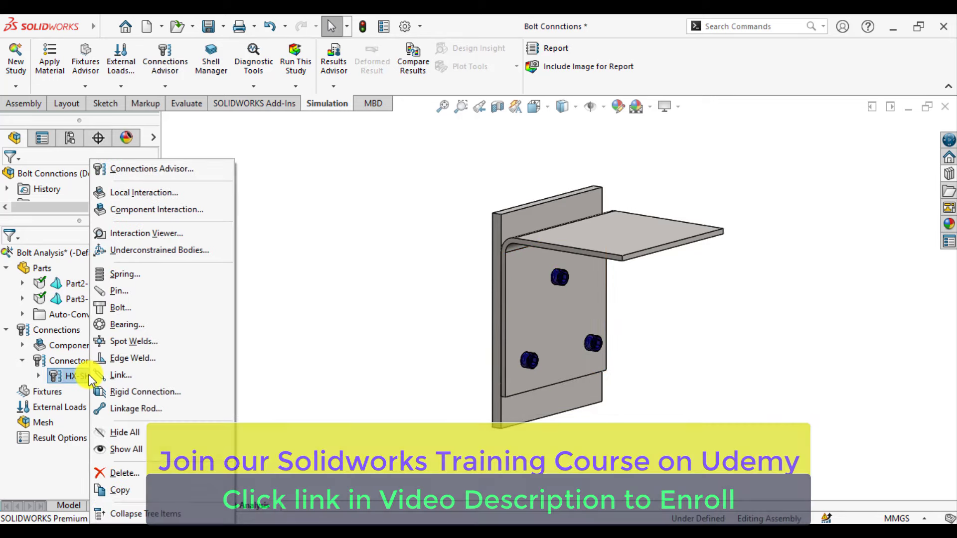
pyautogui.click(282, 346)
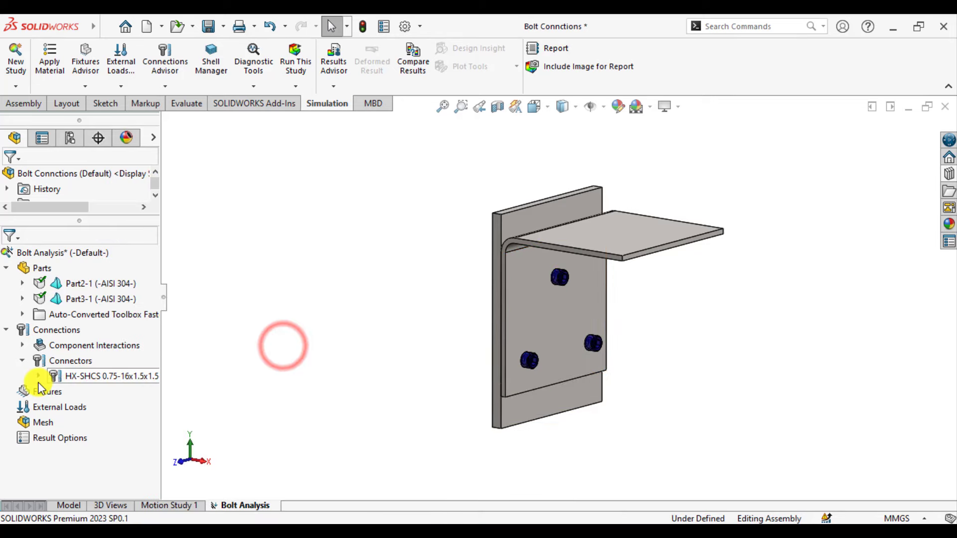
pyautogui.click(37, 376)
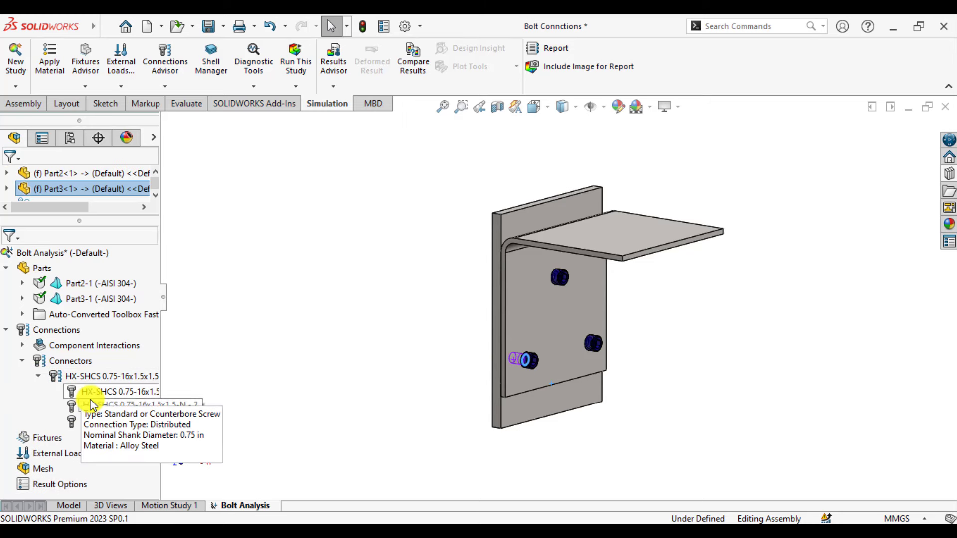
pyautogui.rightClick(121, 406)
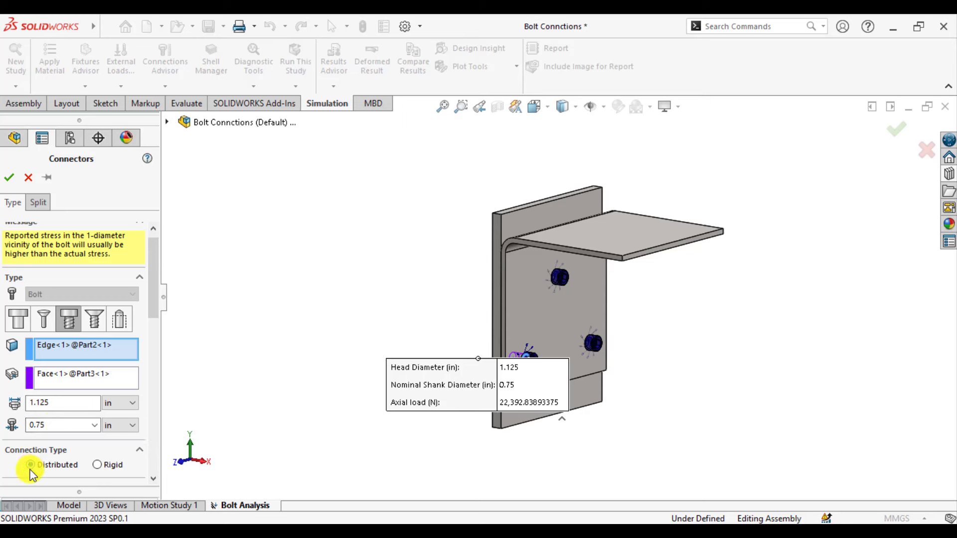
pyautogui.scroll(-3)
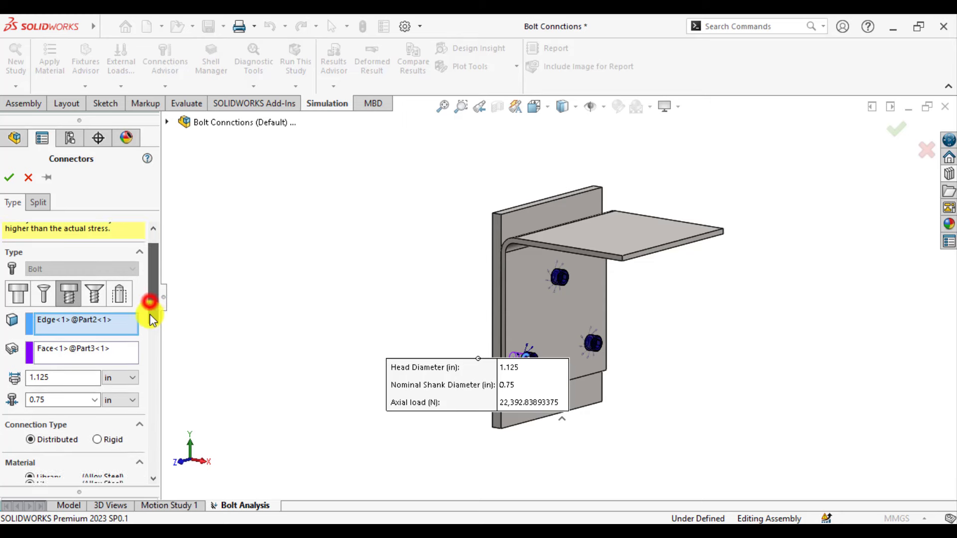
pyautogui.scroll(-3)
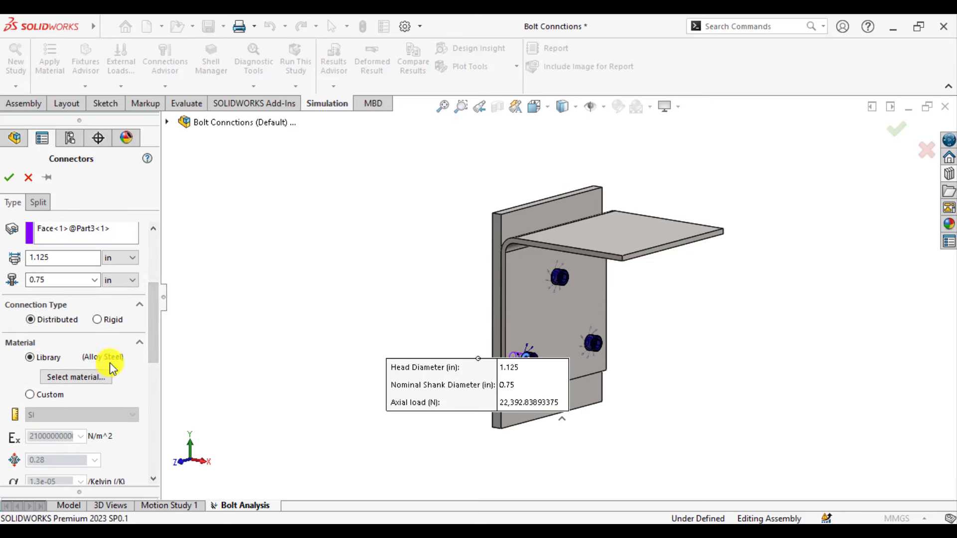
pyautogui.moveTo(55, 357)
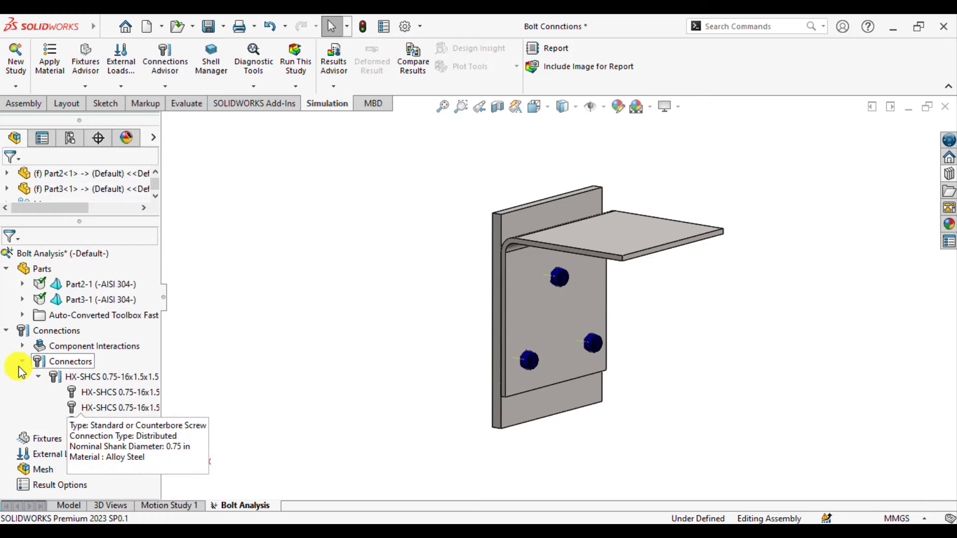
# Edit the global component interaction from Bonded to Contact and confirm it
pyautogui.click(21, 361)
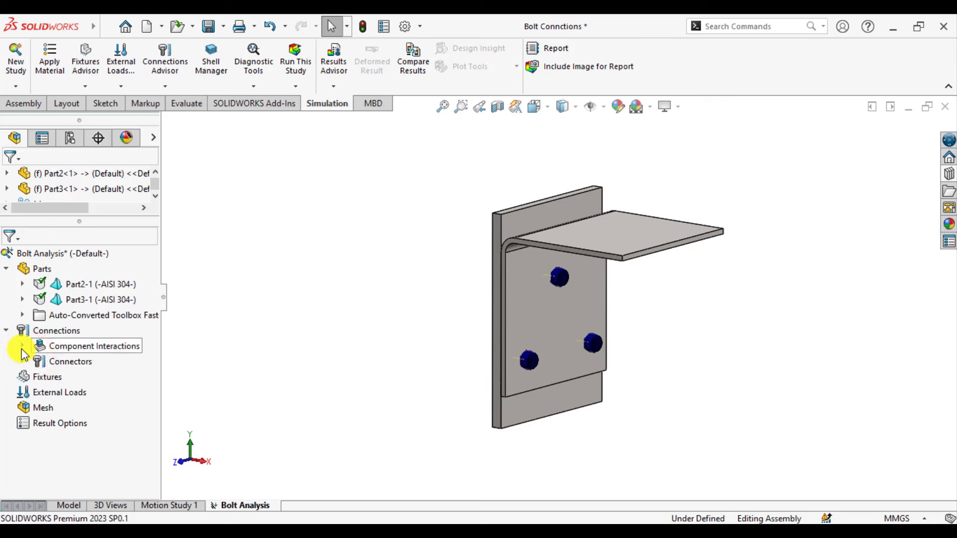
pyautogui.click(22, 345)
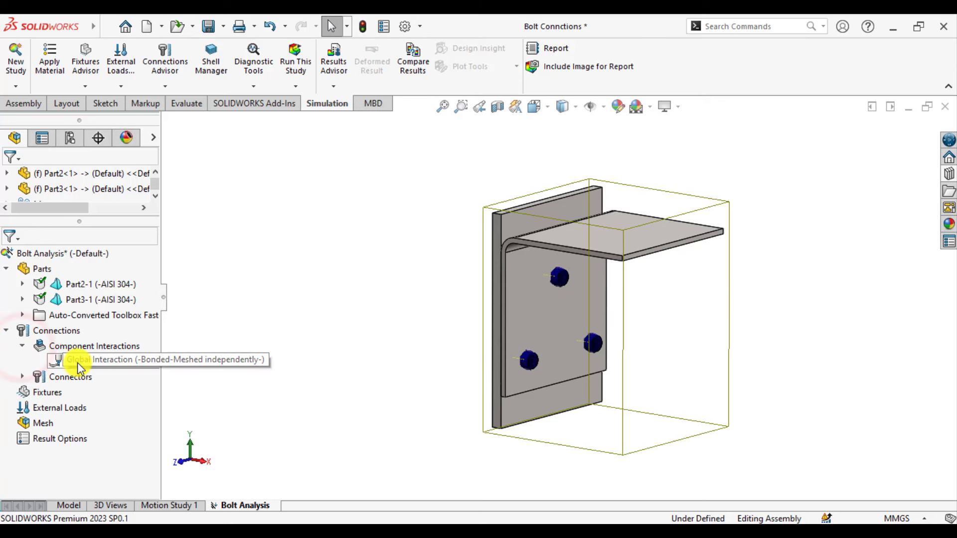
pyautogui.rightClick(80, 360)
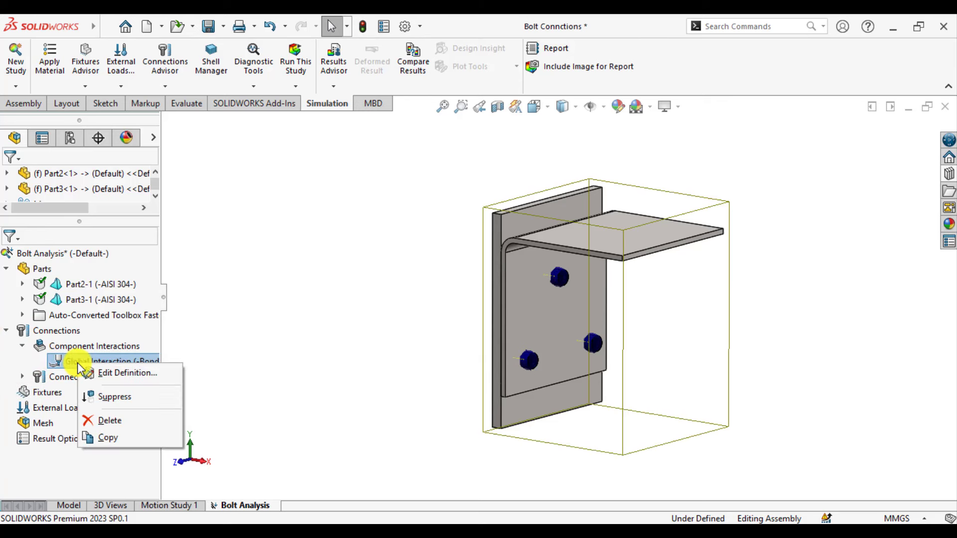
pyautogui.click(126, 372)
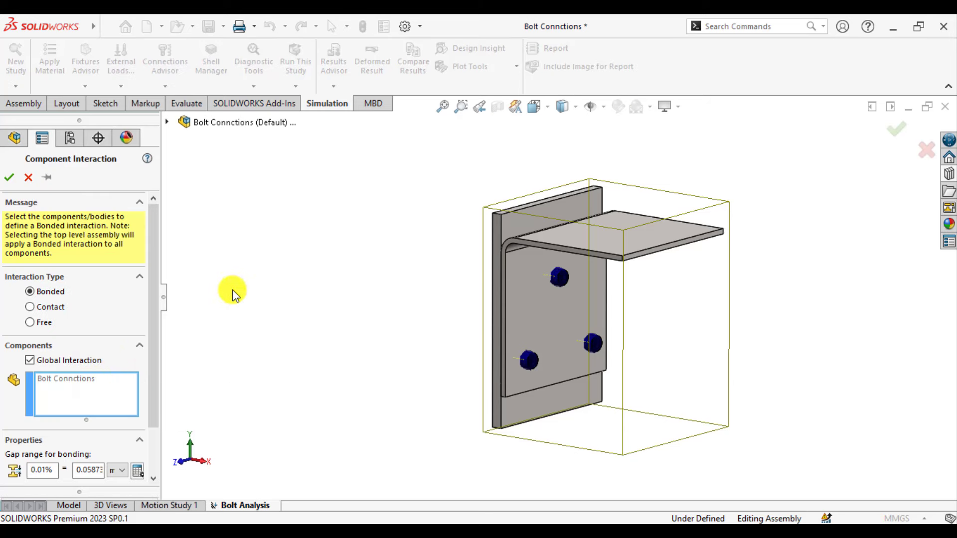
pyautogui.moveTo(66, 286)
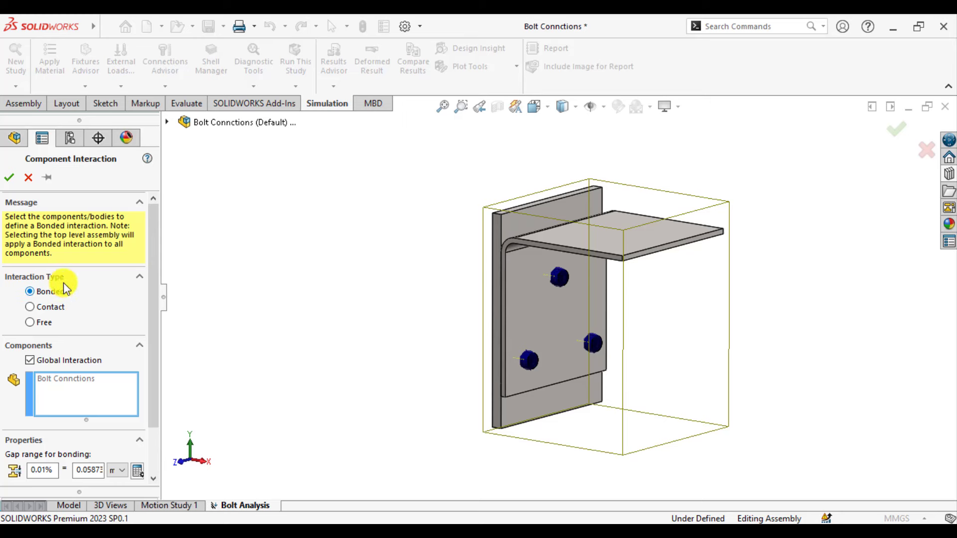
pyautogui.moveTo(40, 334)
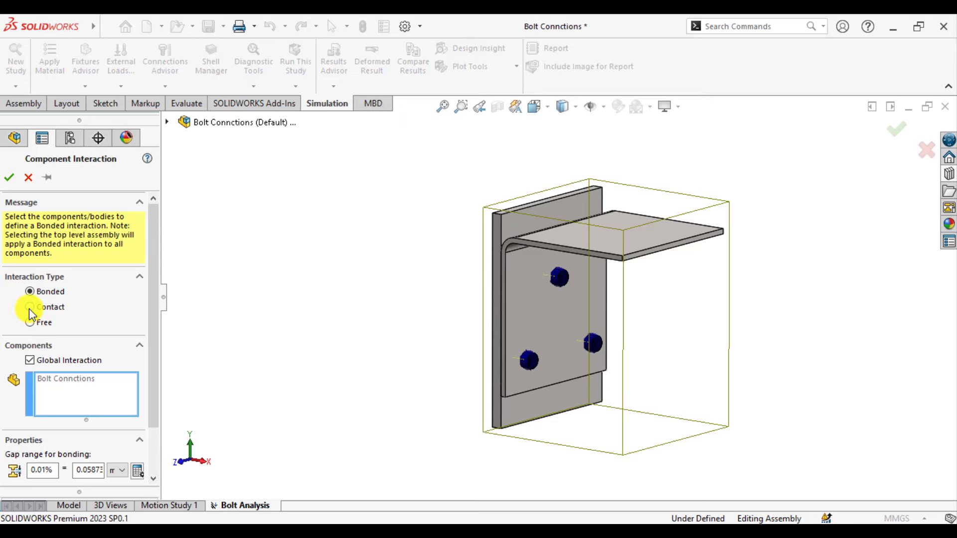
pyautogui.click(31, 307)
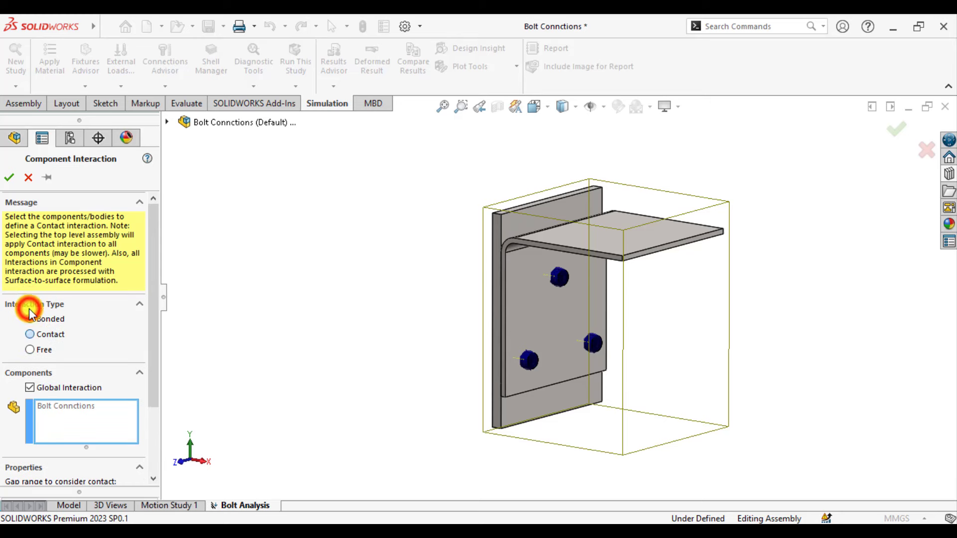
pyautogui.click(29, 334)
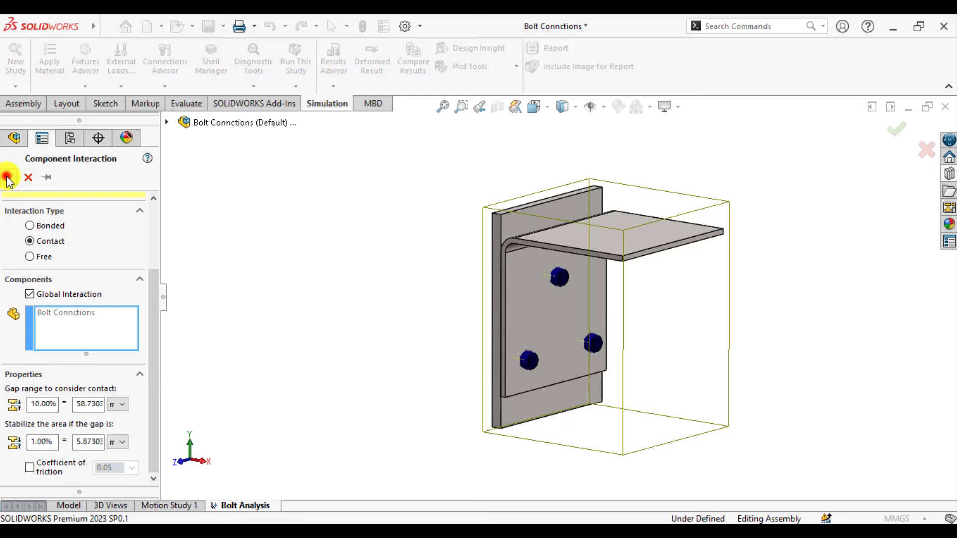
pyautogui.click(10, 177)
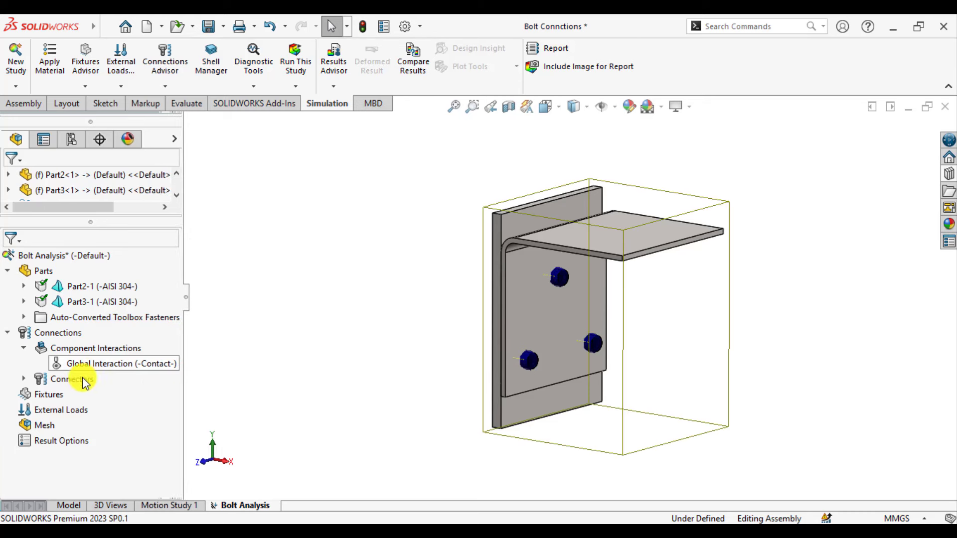
# Add a Fixed Geometry fixture on the back face of the vertical plate
pyautogui.rightClick(49, 395)
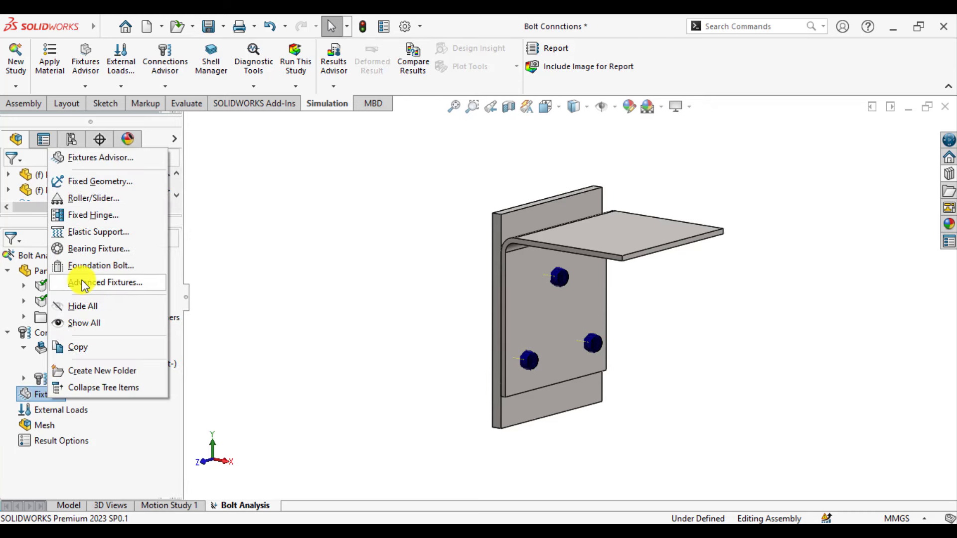
pyautogui.click(219, 253)
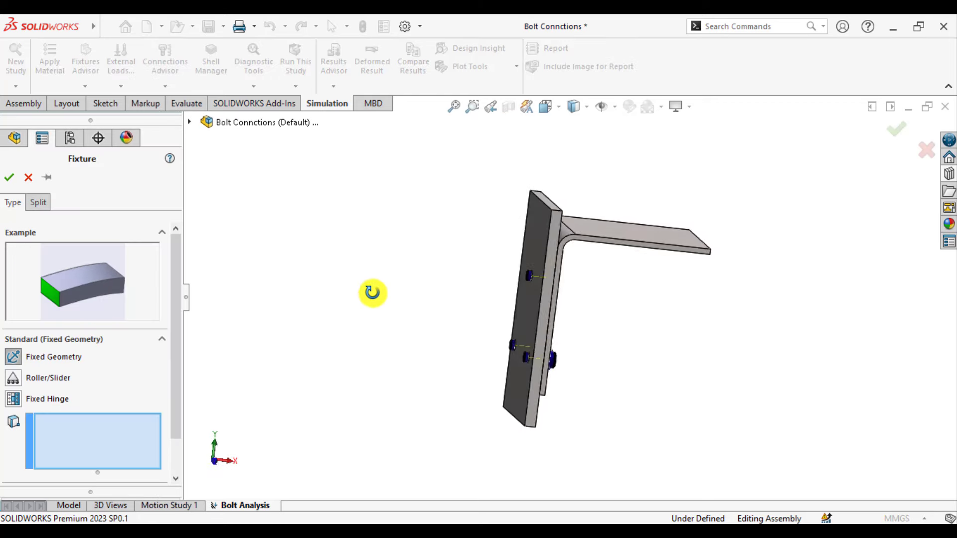
pyautogui.click(539, 253)
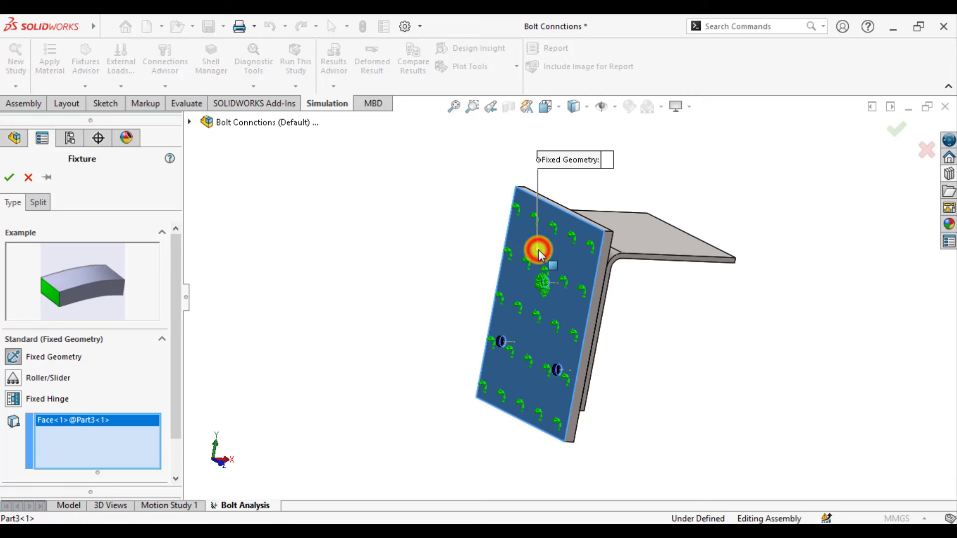
pyautogui.click(9, 178)
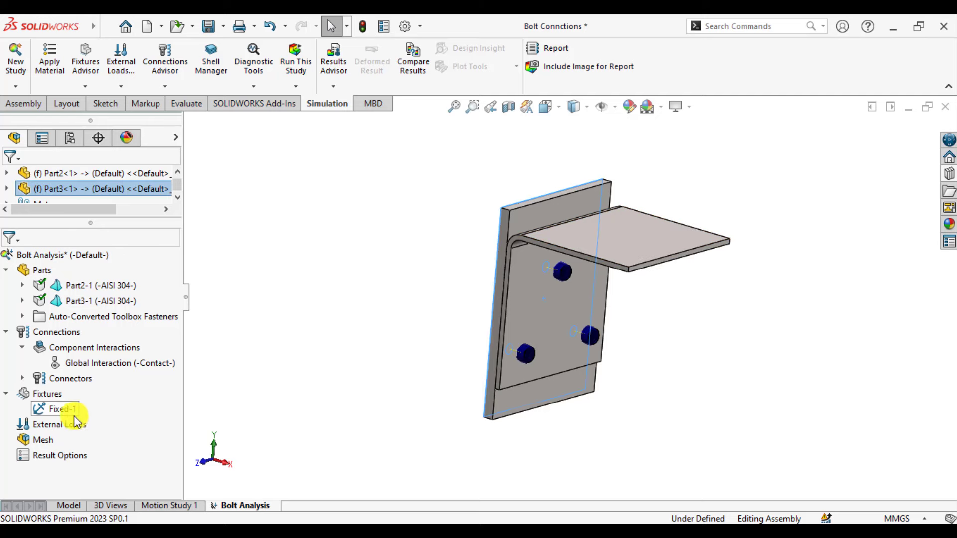
# Add a 300 N force normal to the top face of the horizontal flange
pyautogui.rightClick(52, 424)
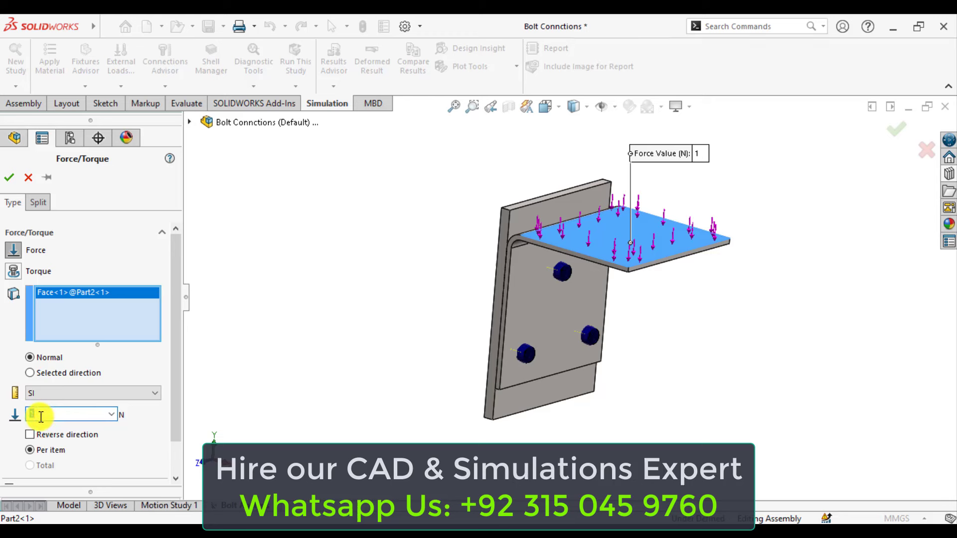
pyautogui.write('300')
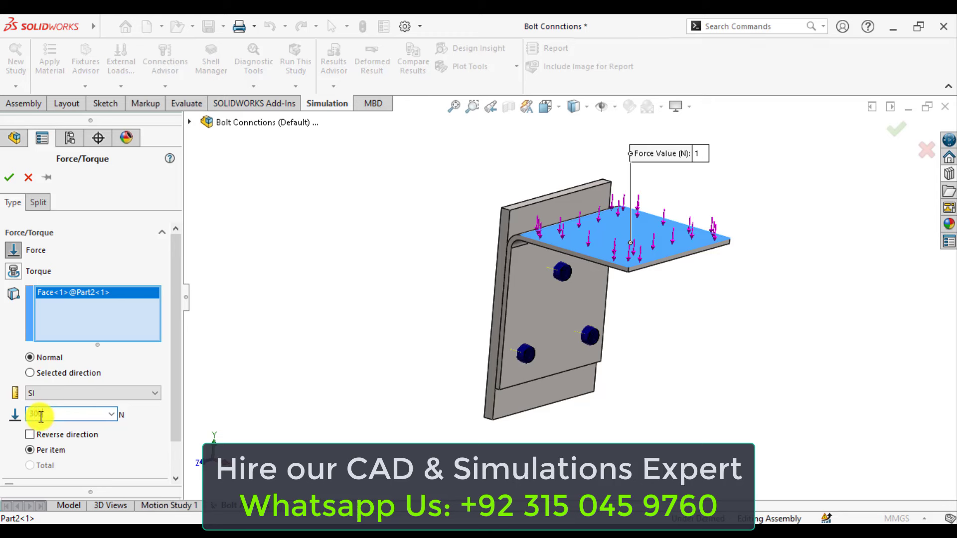
pyautogui.write('300')
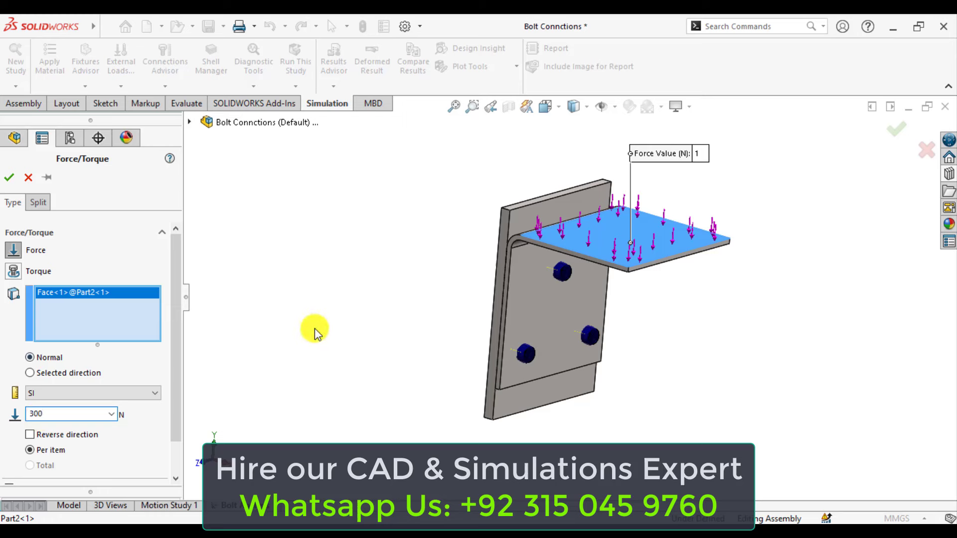
pyautogui.moveTo(9, 178)
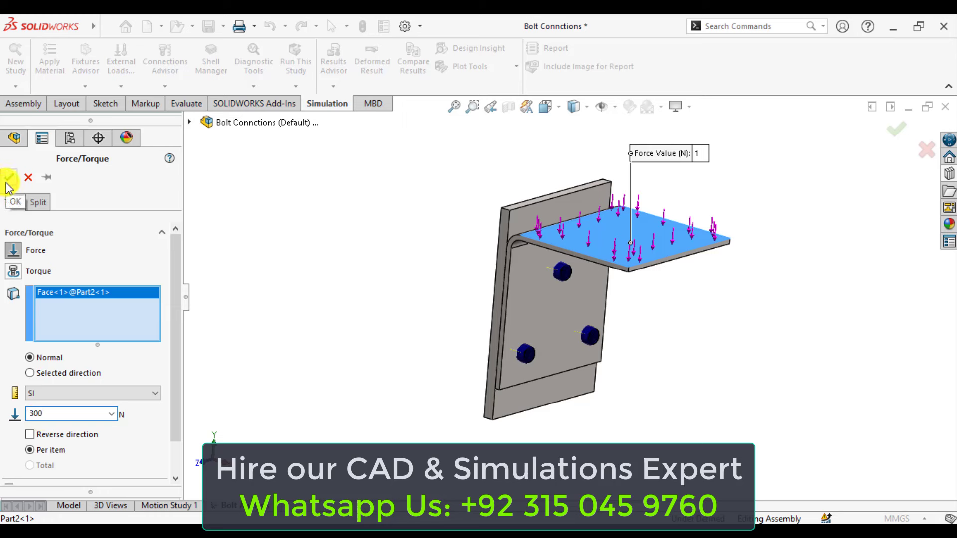
pyautogui.click(10, 178)
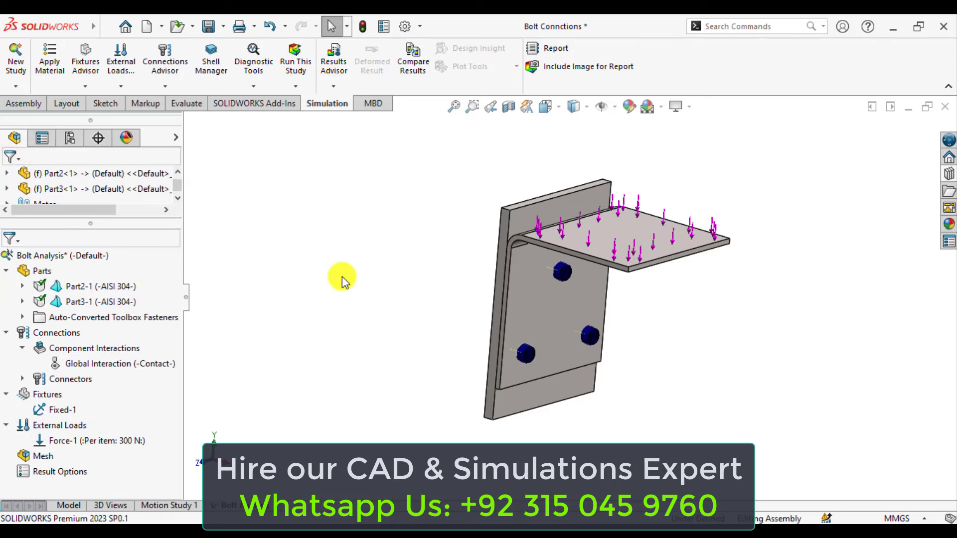
pyautogui.moveTo(339, 287)
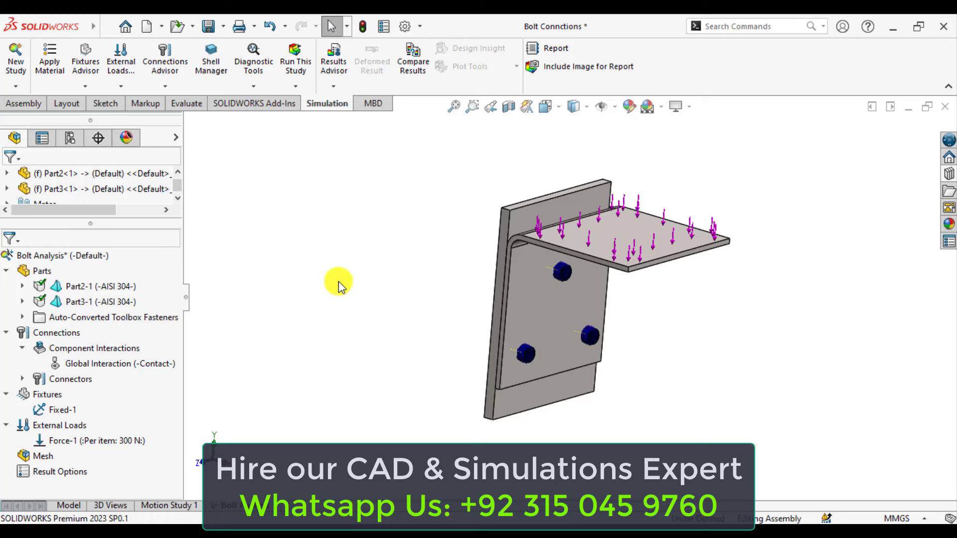
pyautogui.moveTo(621, 237)
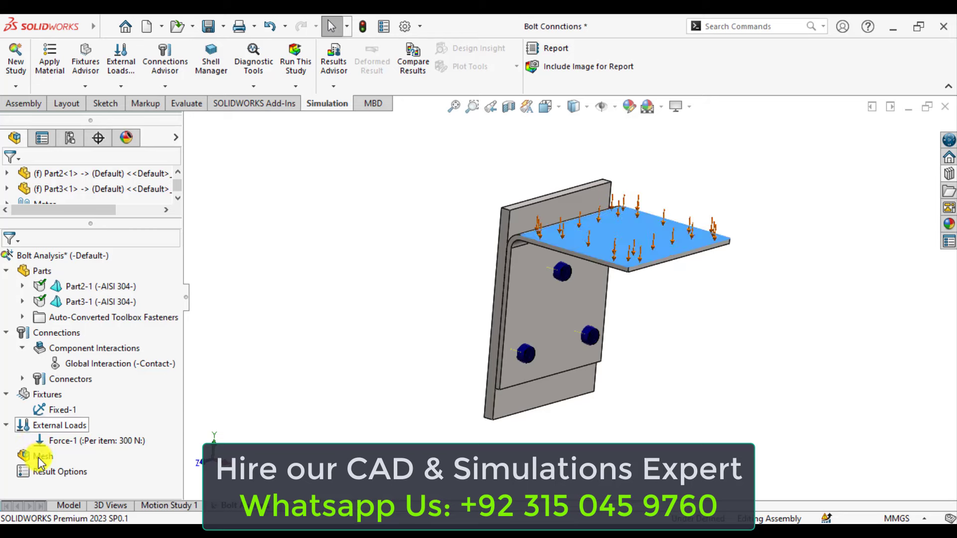
# Create a curvature-based mesh on the Bolt Analysis assembly and display Mesh Quality1
pyautogui.rightClick(39, 456)
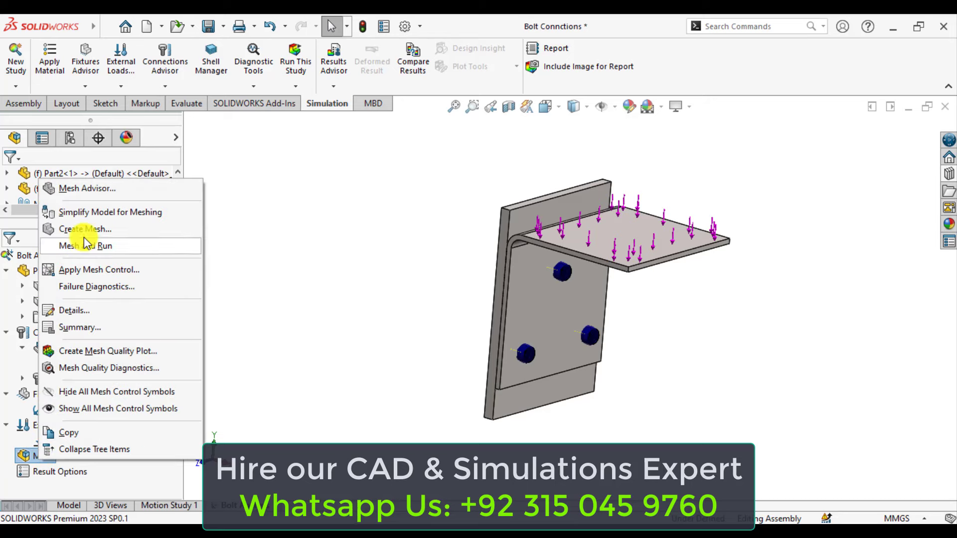
pyautogui.click(84, 229)
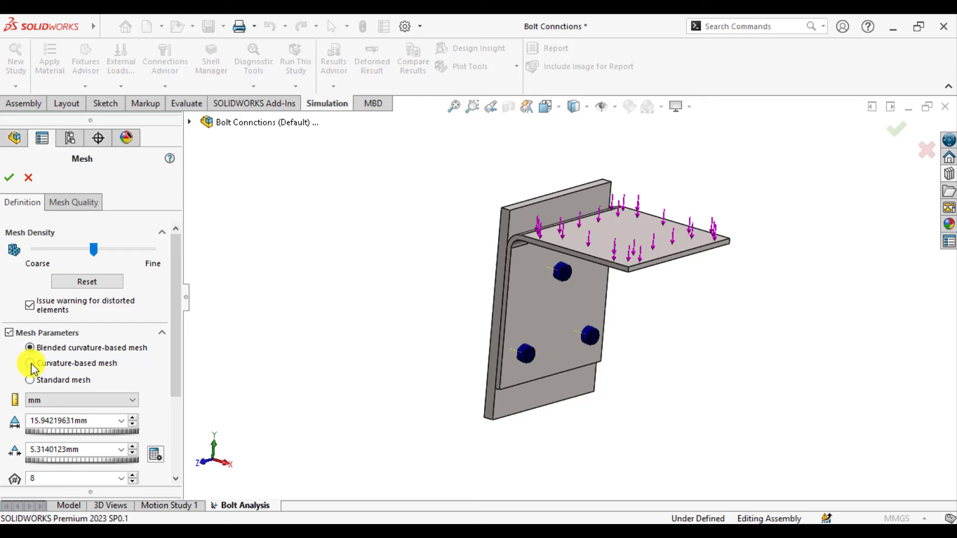
pyautogui.click(29, 363)
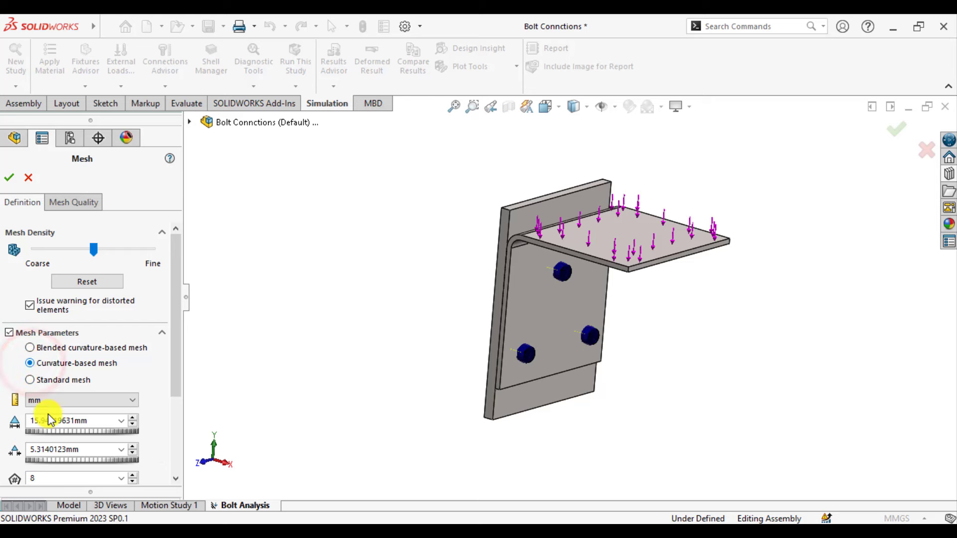
pyautogui.moveTo(54, 421)
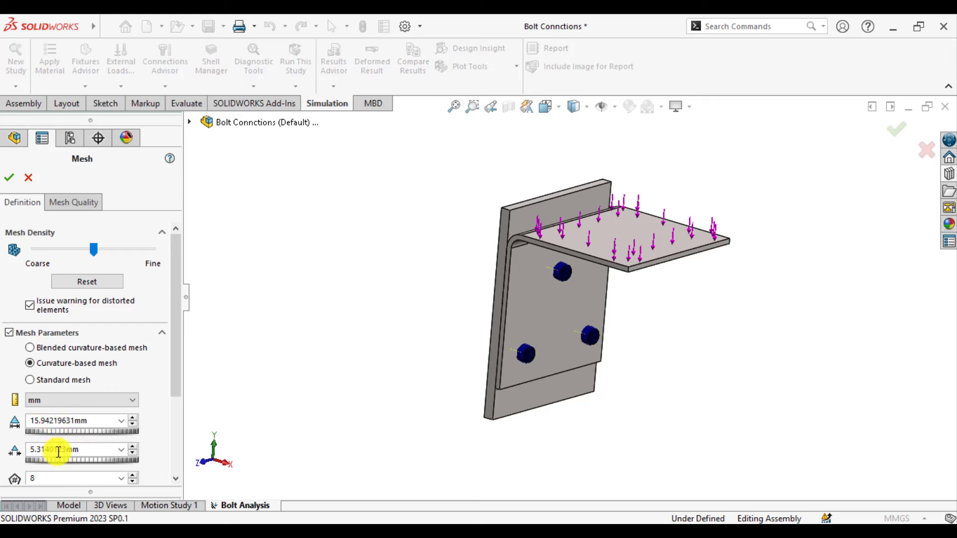
pyautogui.moveTo(58, 449)
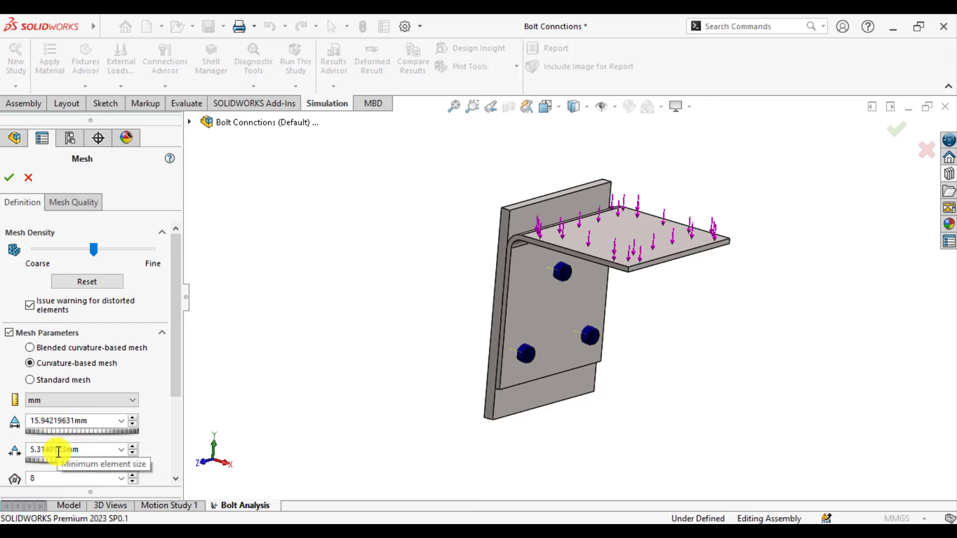
pyautogui.click(9, 177)
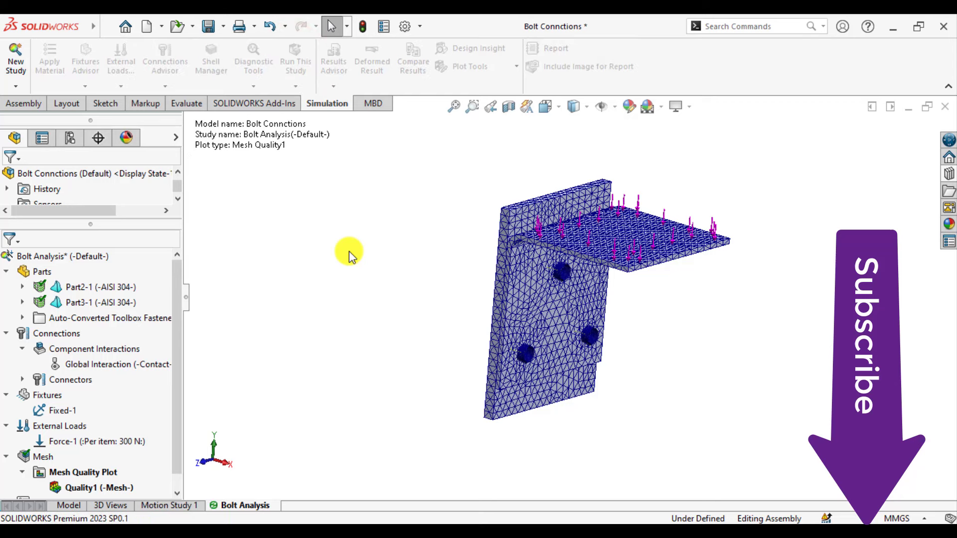
# Run the Bolt Analysis static study and view the Stress1 von Mises plot
pyautogui.click(295, 57)
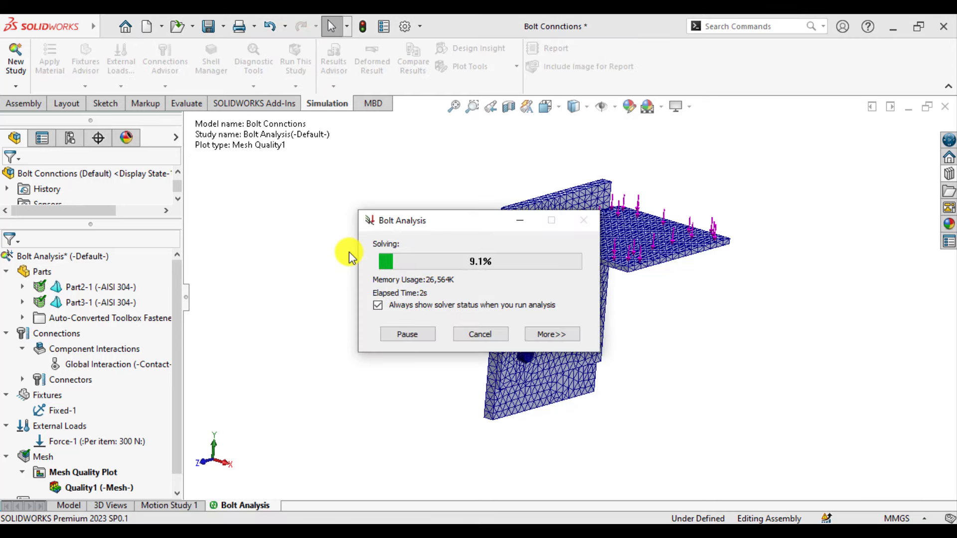
pyautogui.click(550, 334)
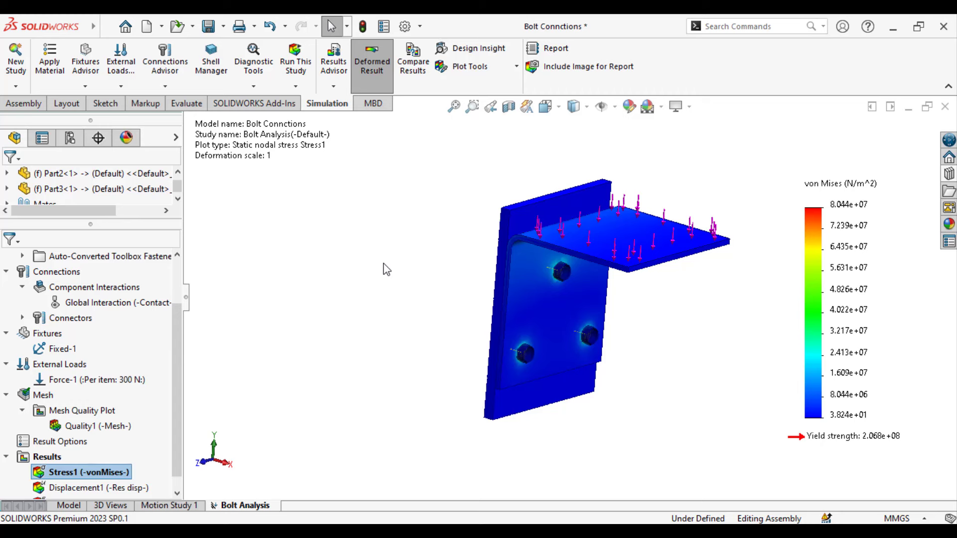
pyautogui.moveTo(98, 476)
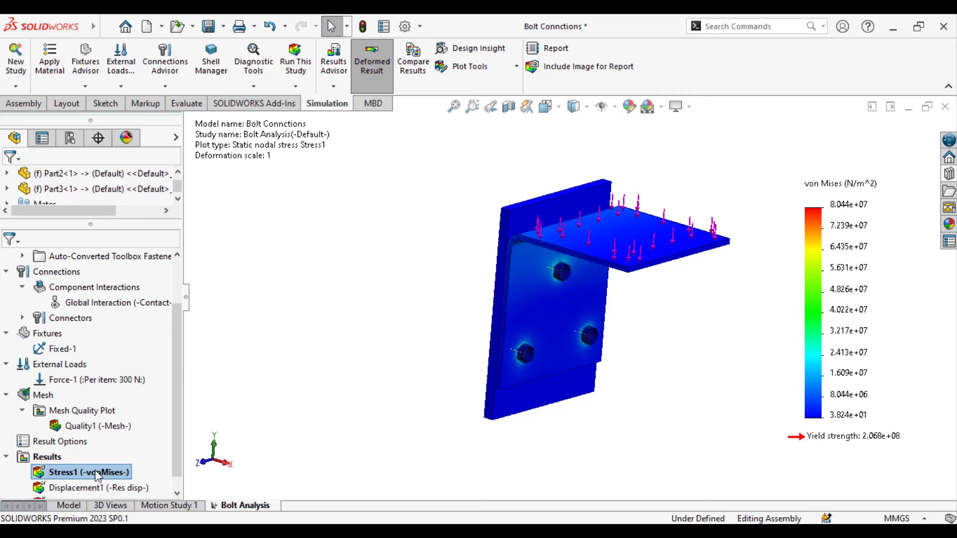
# Change the Stress1 plot units to N/mm^2 (MPa) in its definition
pyautogui.rightClick(83, 471)
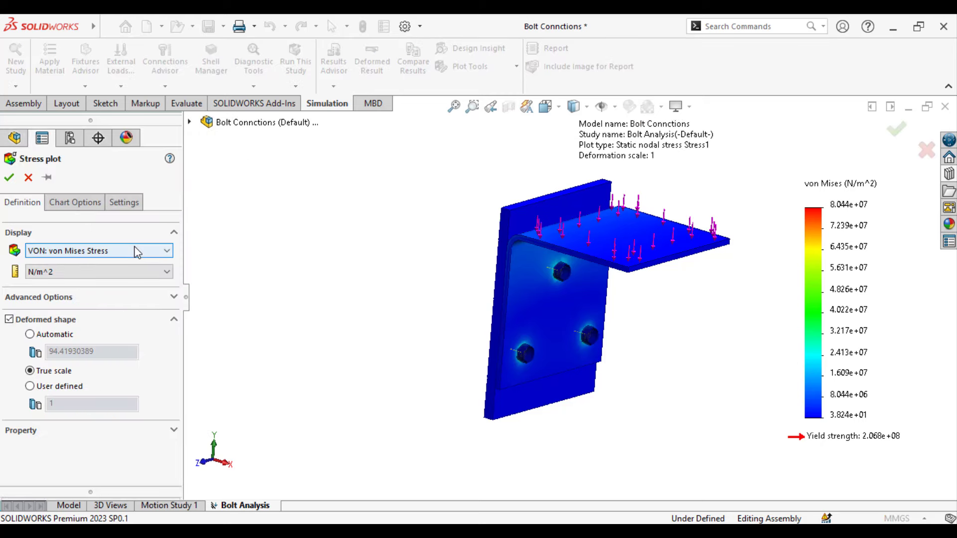
pyautogui.click(98, 271)
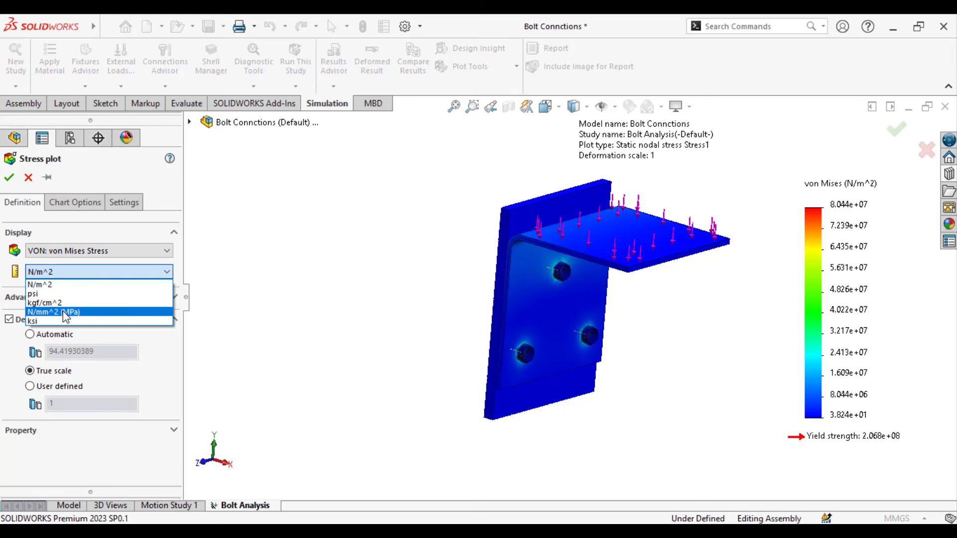
pyautogui.click(55, 312)
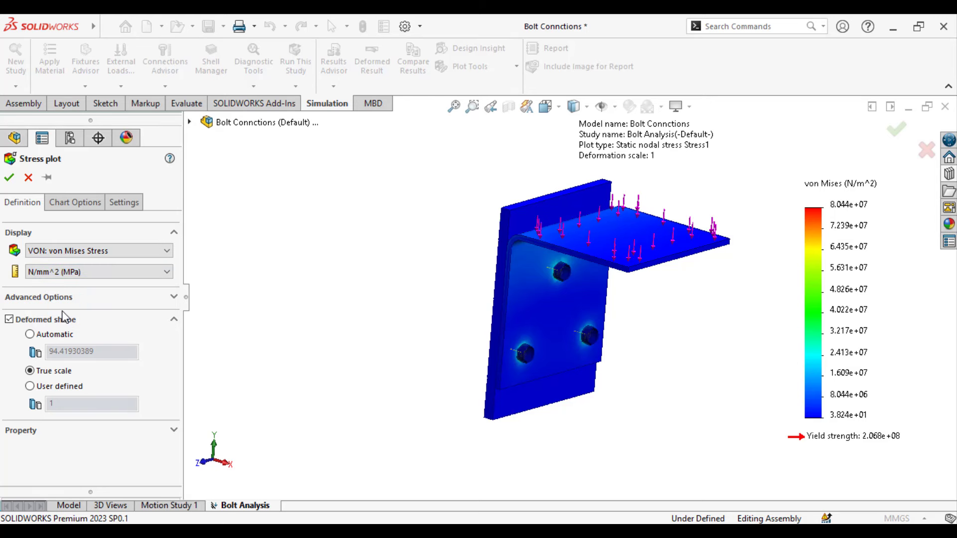
pyautogui.moveTo(66, 301)
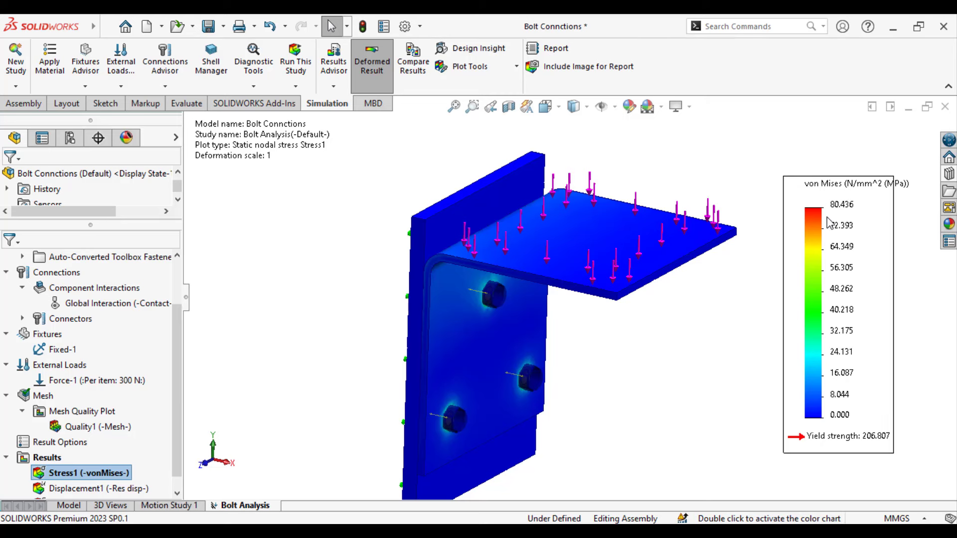
pyautogui.moveTo(831, 221)
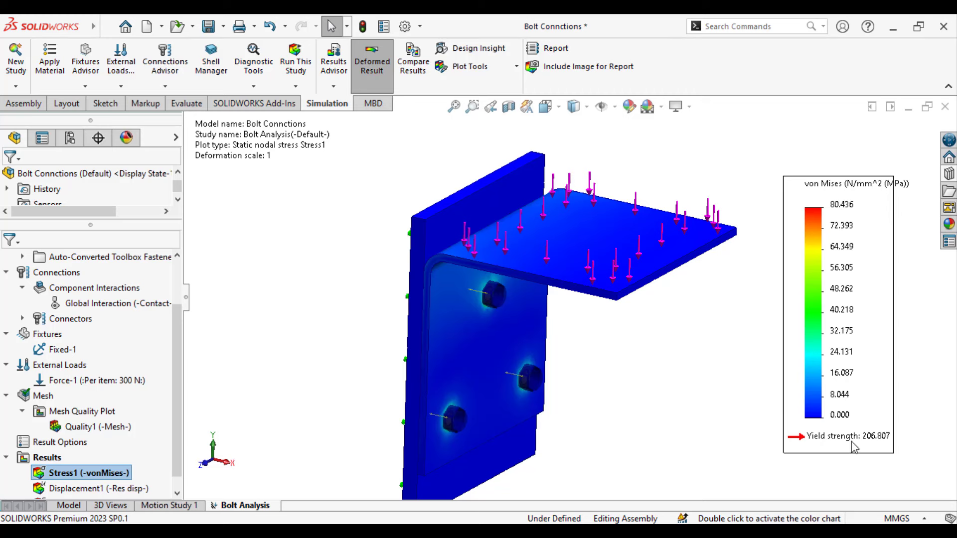
pyautogui.moveTo(868, 449)
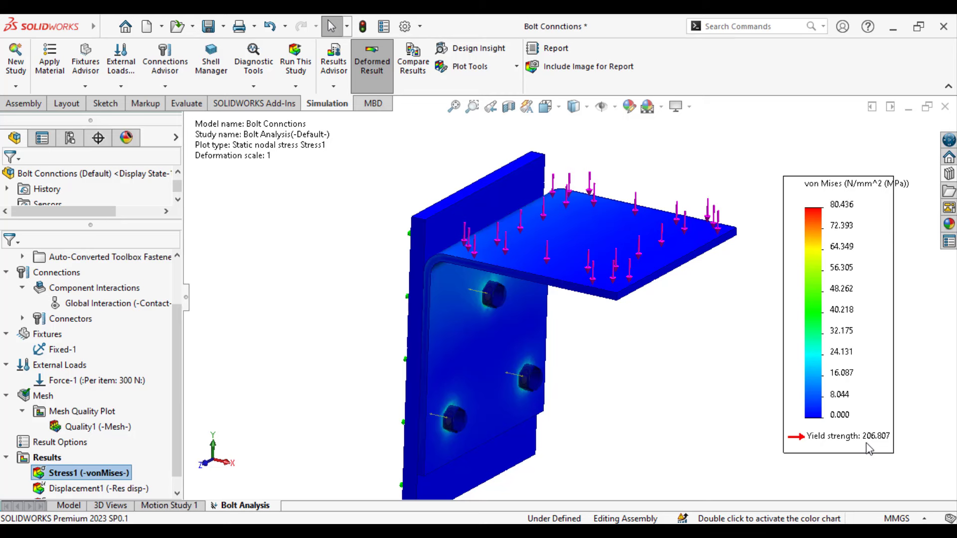
pyautogui.moveTo(750, 409)
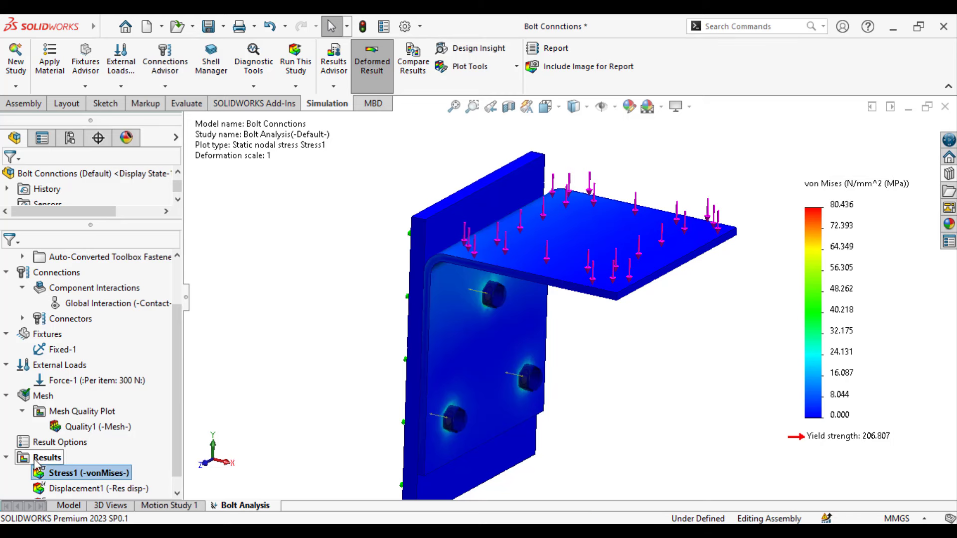
# Define Factor of Safety1 with Automatic criterion, giving a minimum FOS of 2.6
pyautogui.rightClick(47, 458)
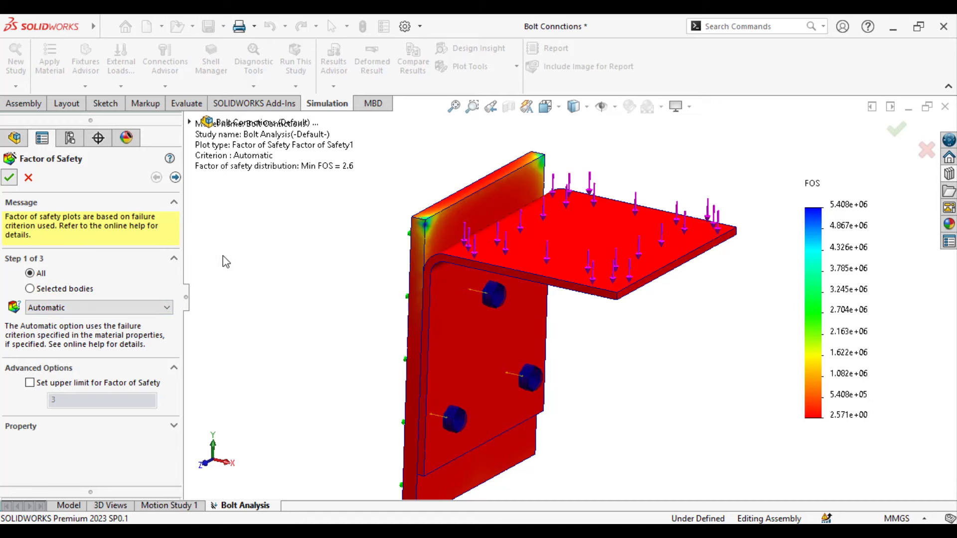
pyautogui.click(9, 177)
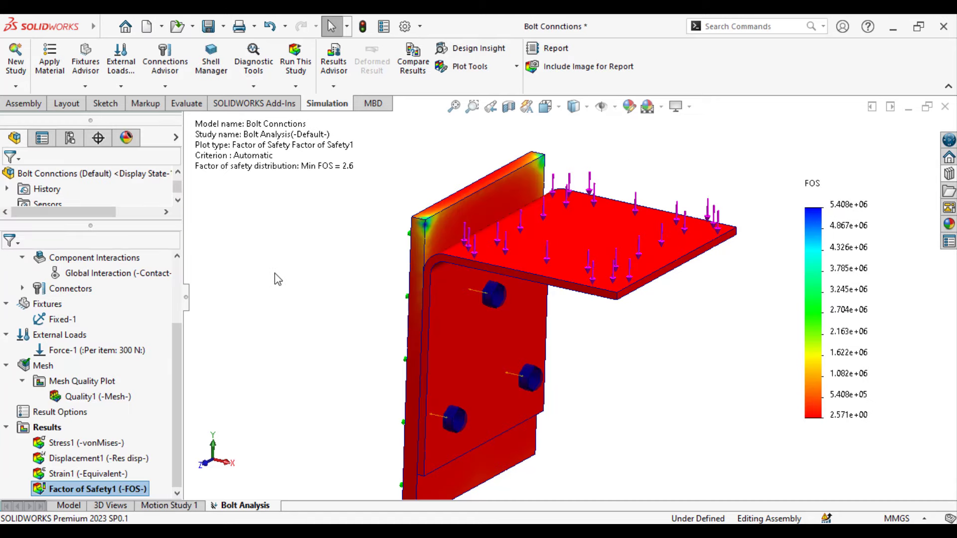
# Set Displacement1 to a user-defined deformed-shape scale of 50
pyautogui.rightClick(91, 459)
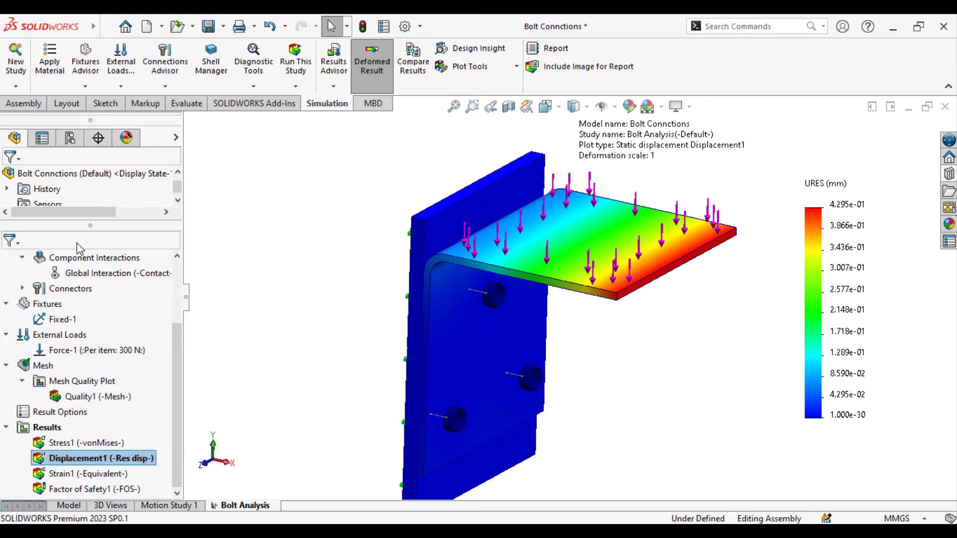
pyautogui.doubleClick(92, 457)
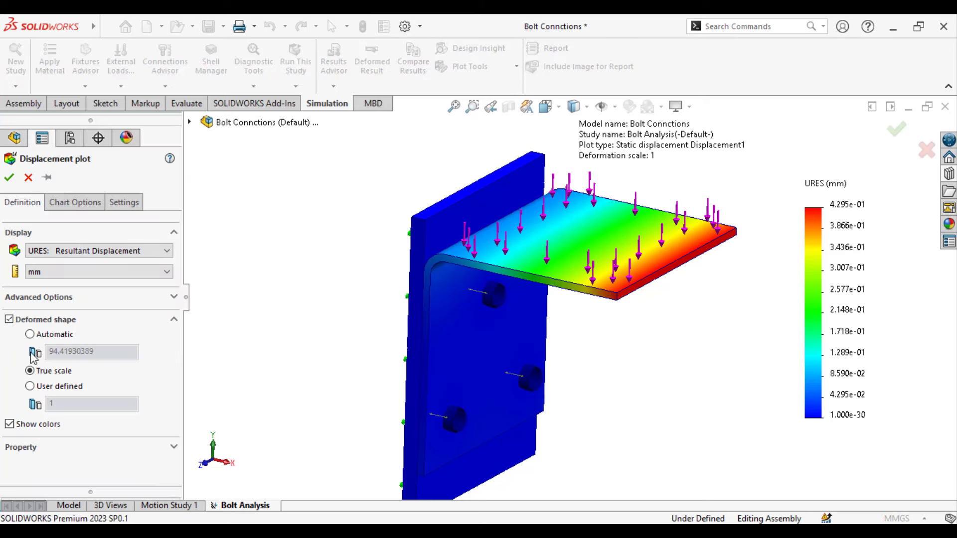
pyautogui.click(30, 333)
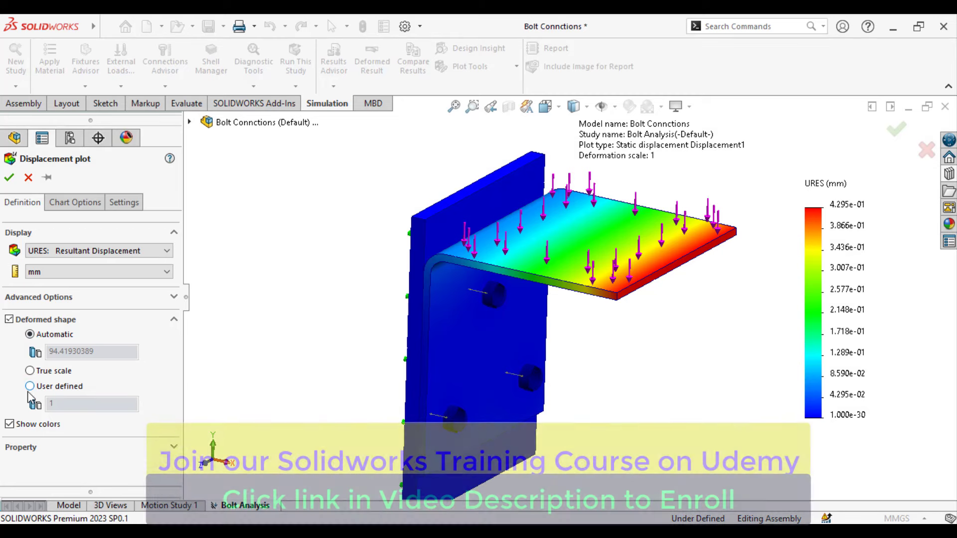
pyautogui.click(29, 385)
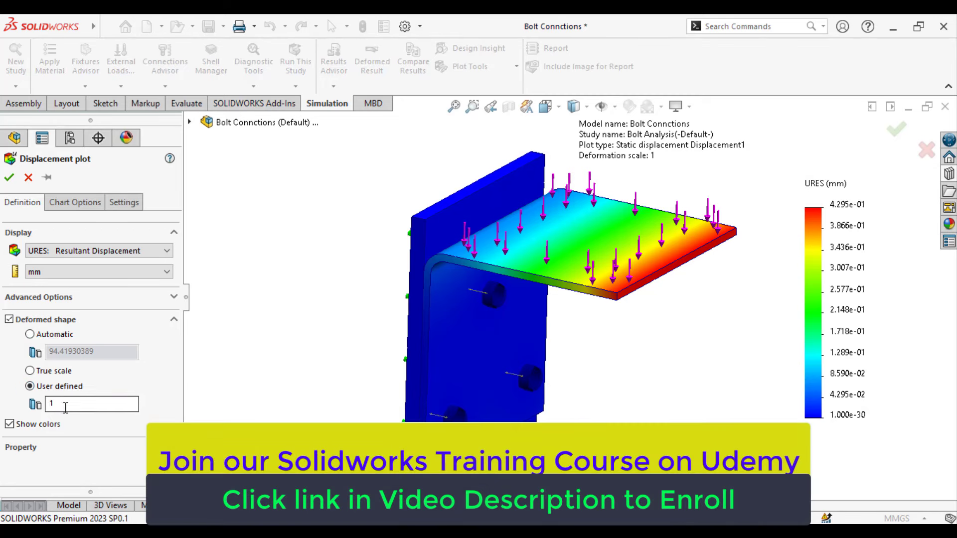
pyautogui.write('50')
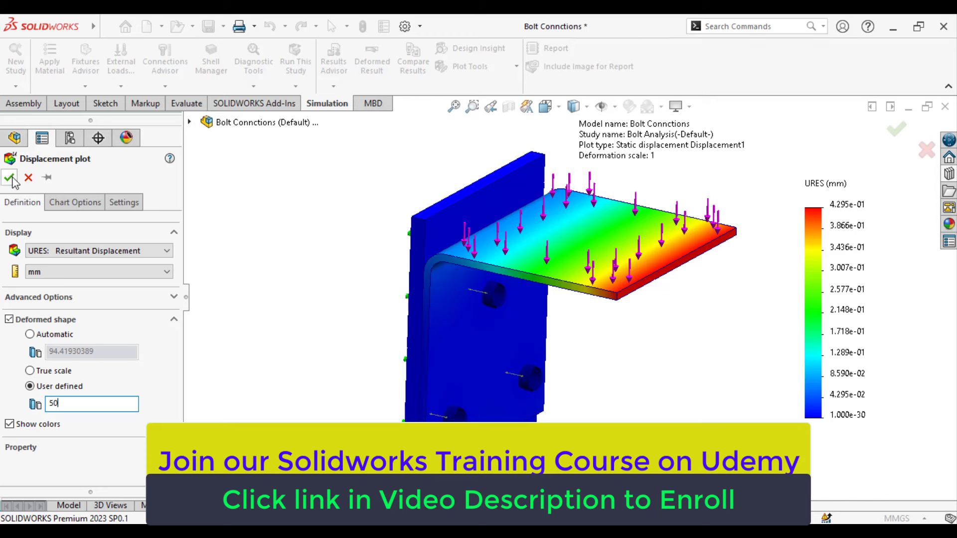
pyautogui.moveTo(10, 182)
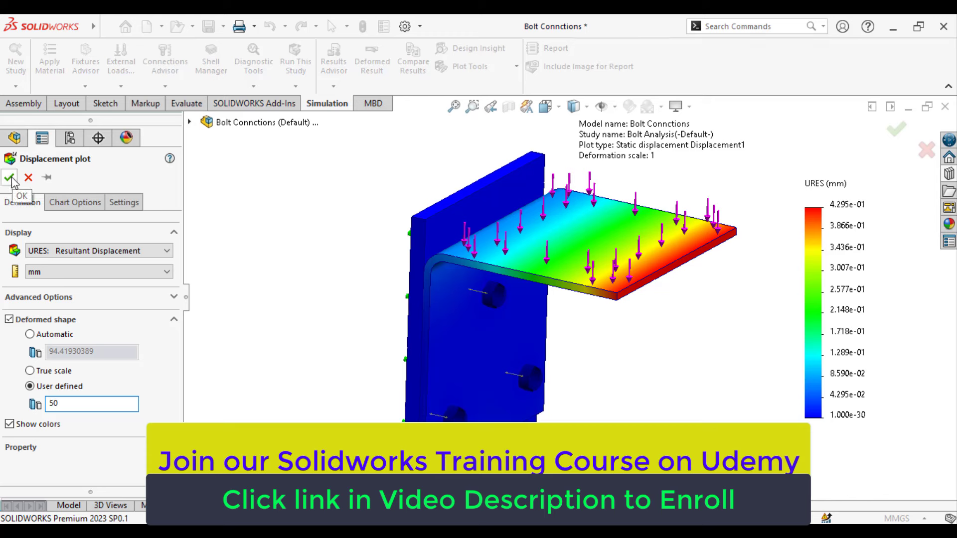
pyautogui.click(11, 181)
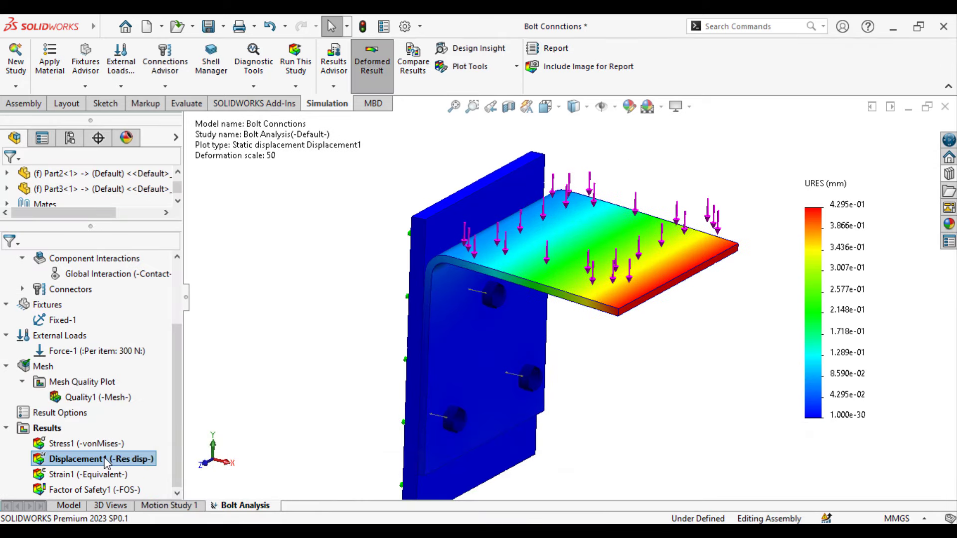
pyautogui.rightClick(92, 459)
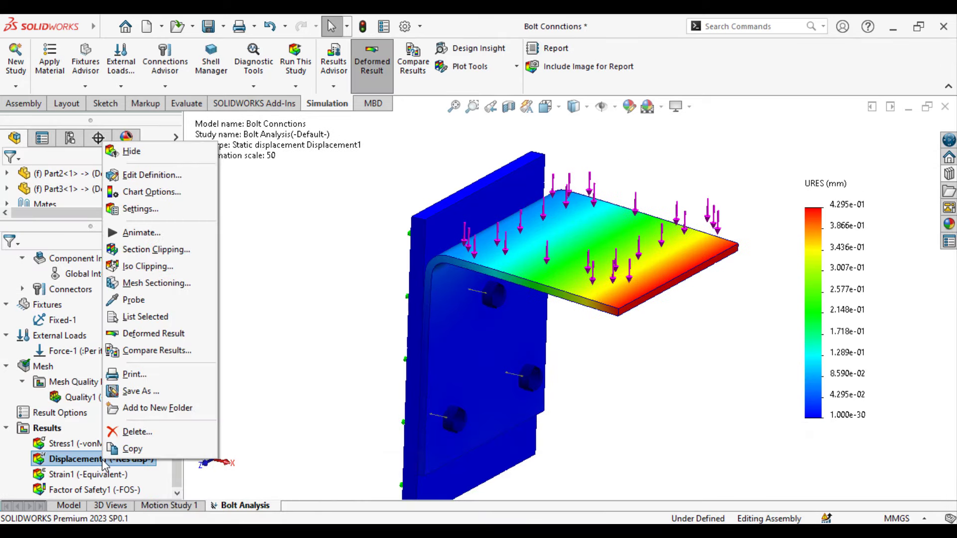
pyautogui.click(141, 232)
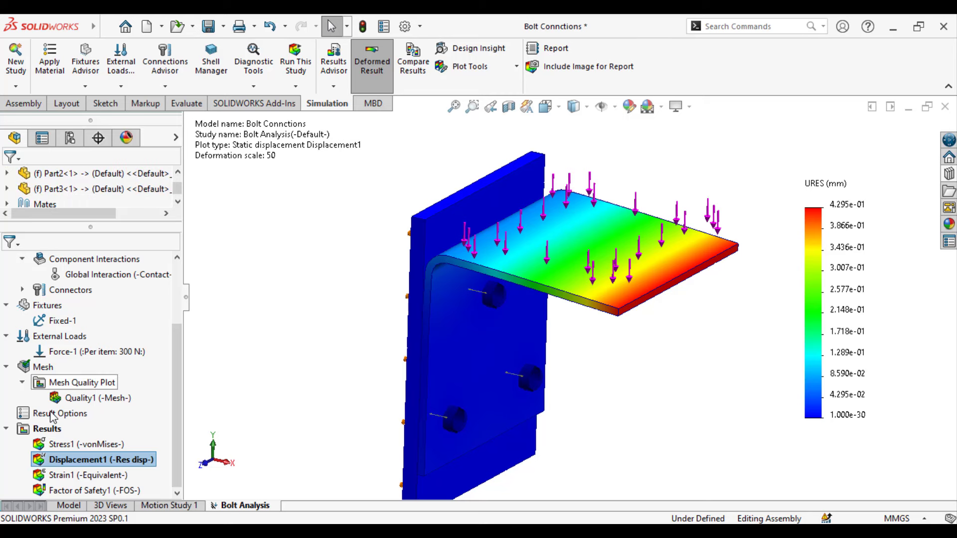
# List connector forces and add the top bolt's shear, axial and bending callout
pyautogui.rightClick(46, 428)
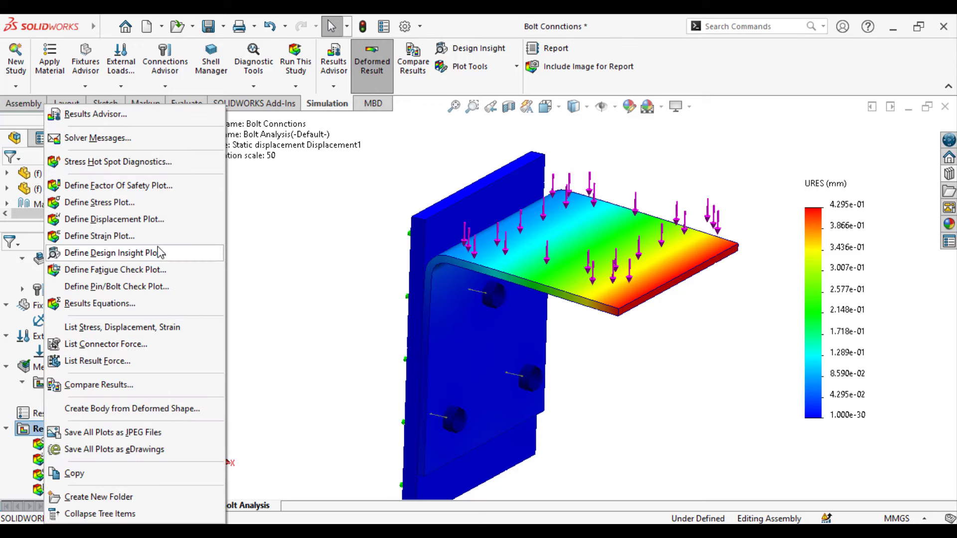
pyautogui.moveTo(130, 275)
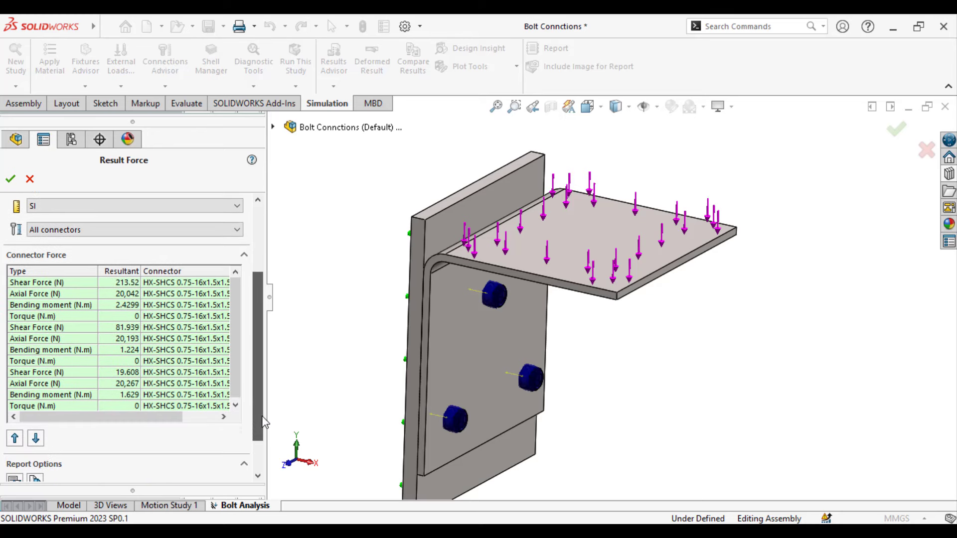
pyautogui.click(55, 282)
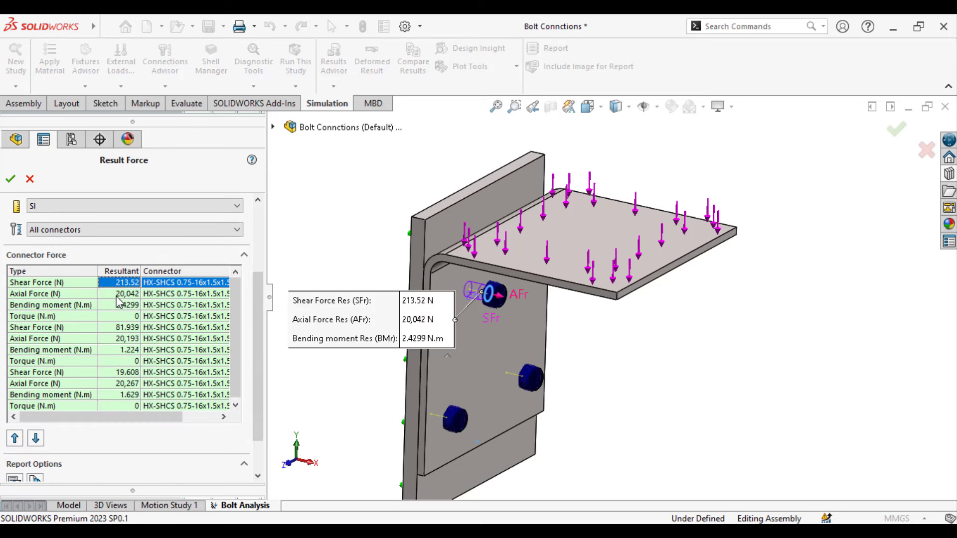
pyautogui.click(127, 293)
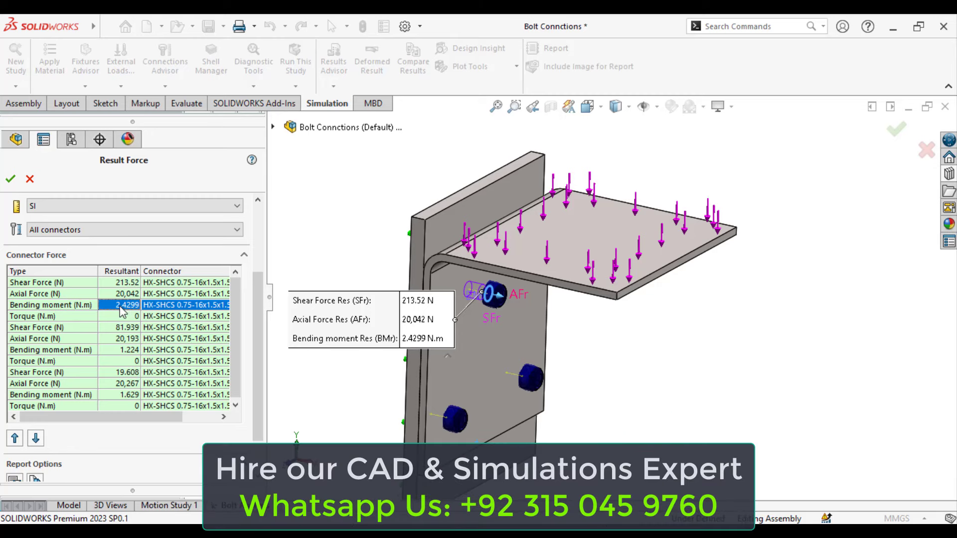
pyautogui.moveTo(500, 300)
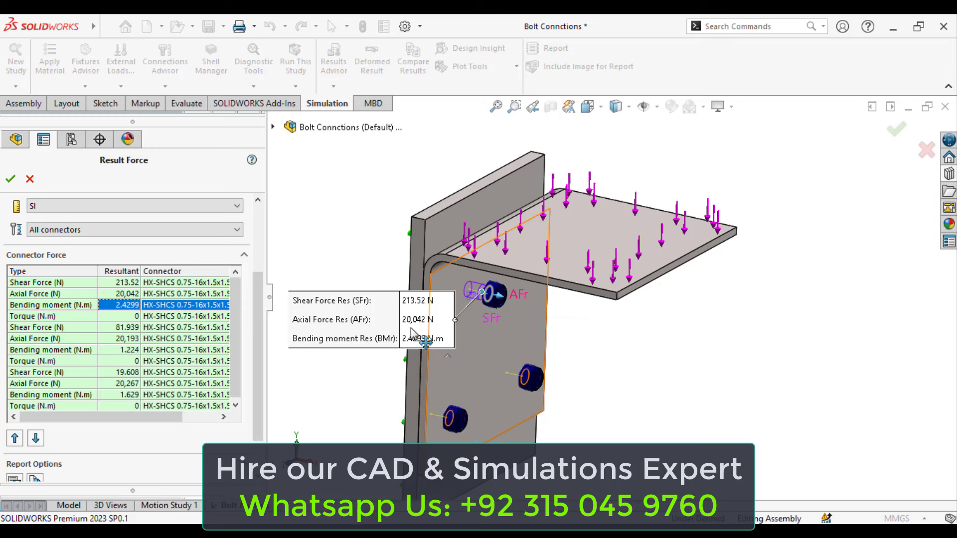
pyautogui.moveTo(421, 351)
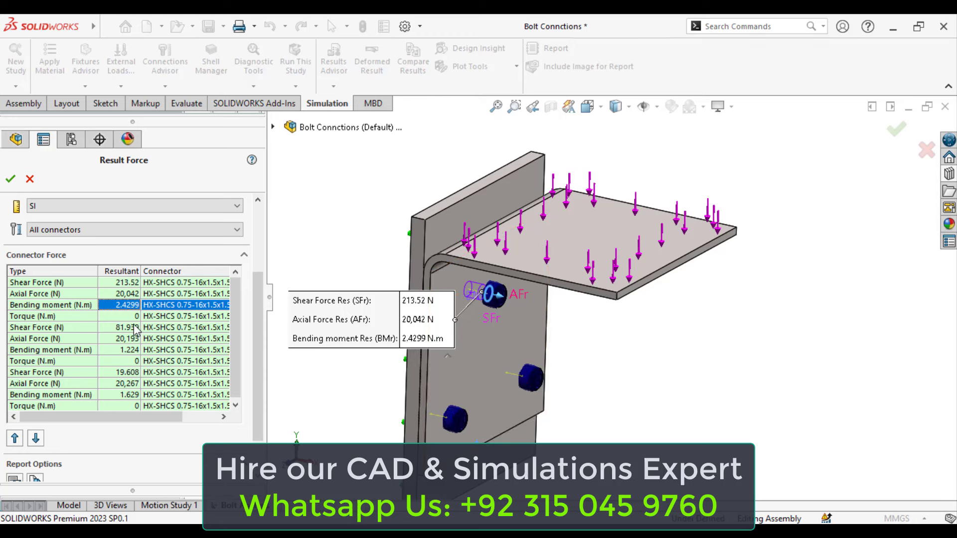
# Add force callouts for the second and third bolts (81.939 N and 19.608 N shear)
pyautogui.click(121, 327)
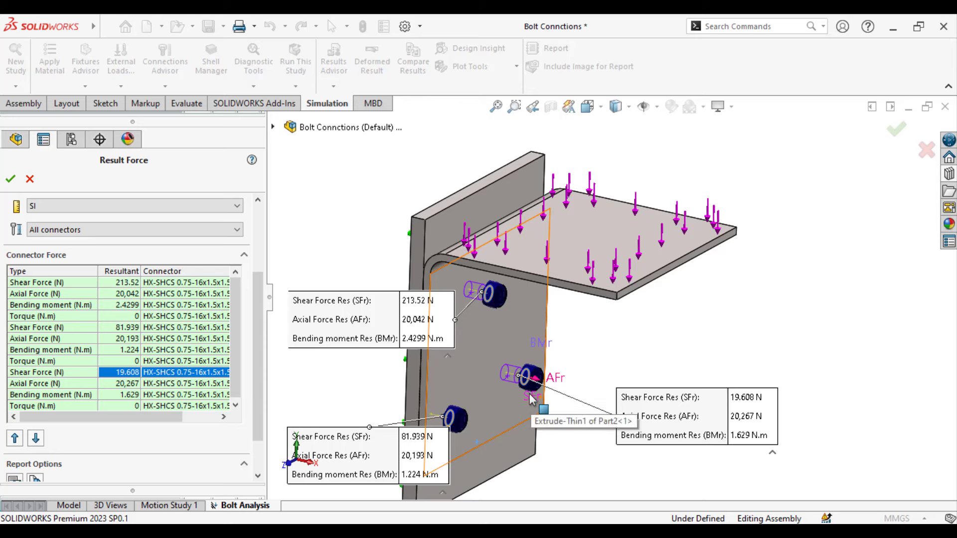
pyautogui.moveTo(356, 448)
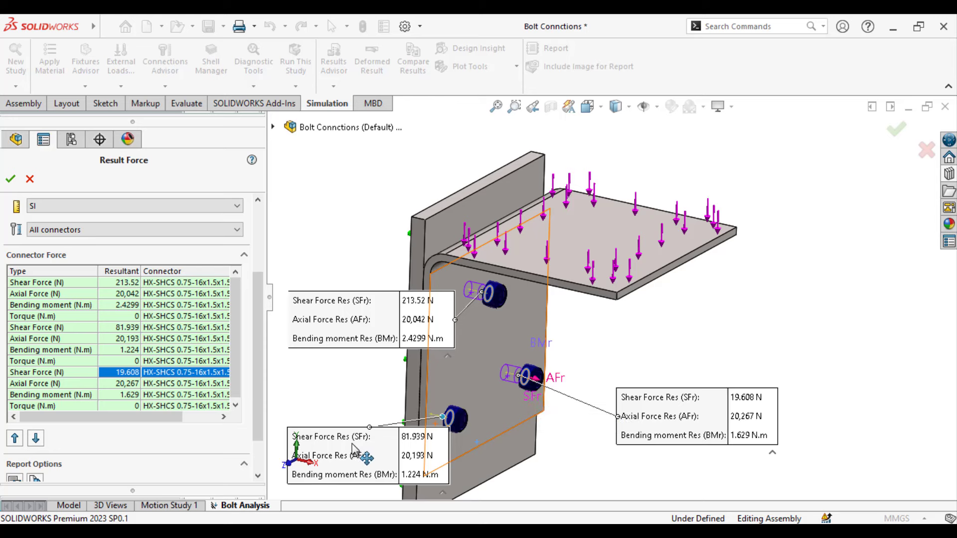
pyautogui.moveTo(439, 454)
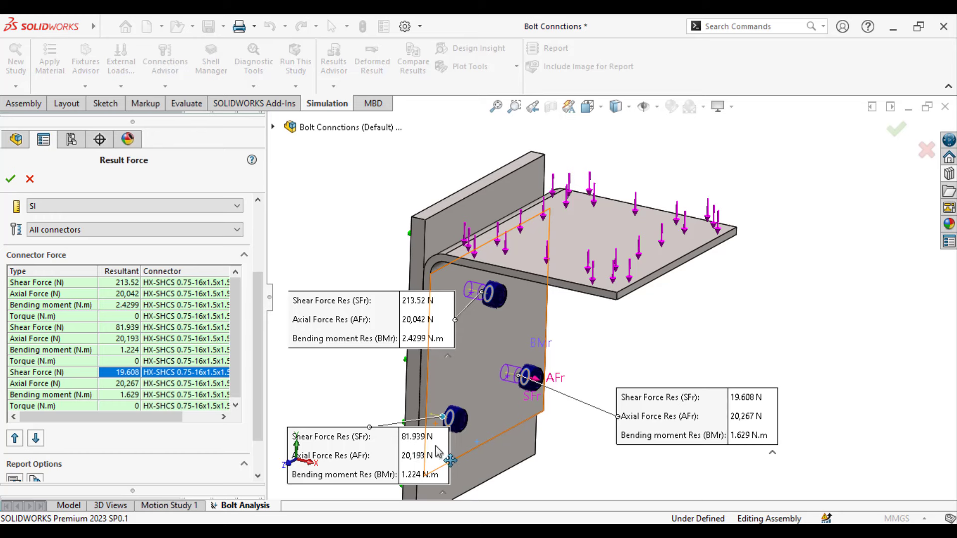
pyautogui.moveTo(412, 455)
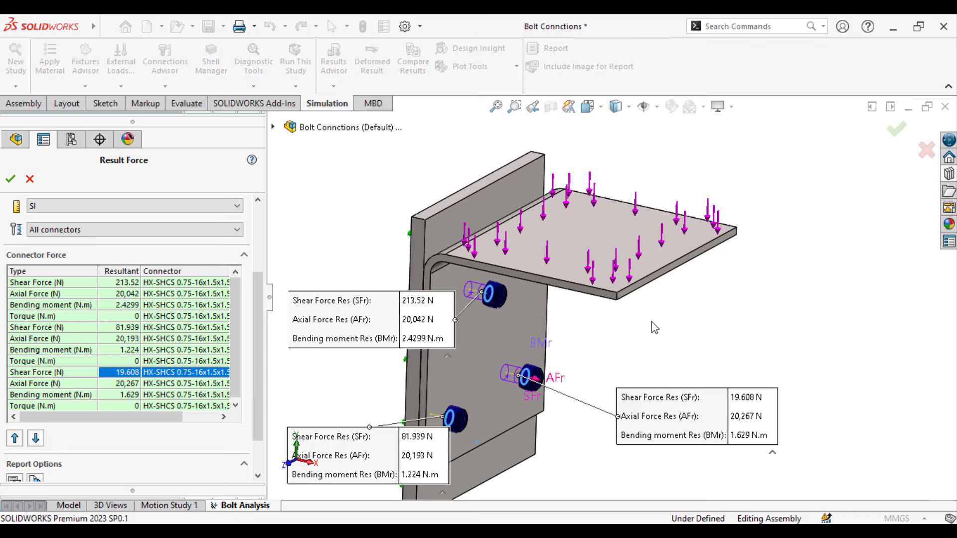
pyautogui.moveTo(29, 78)
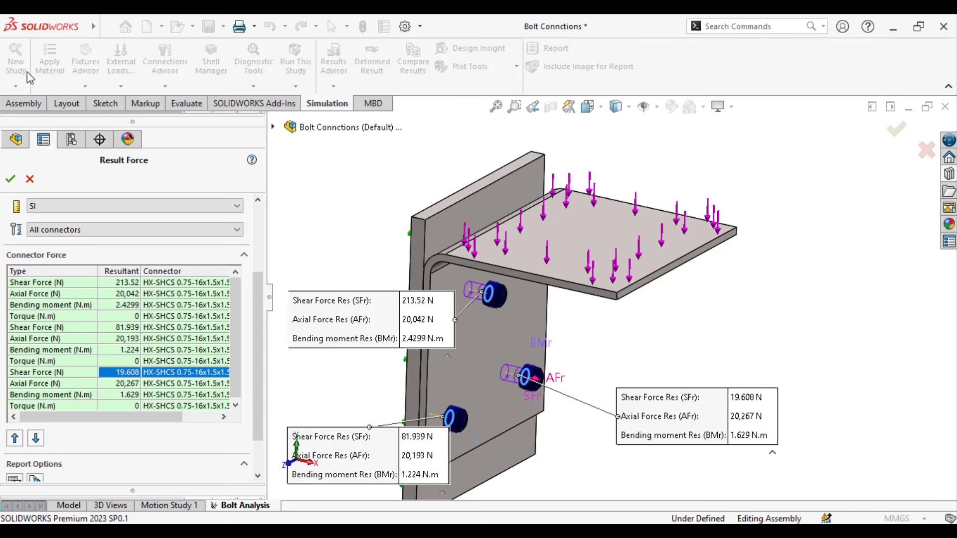